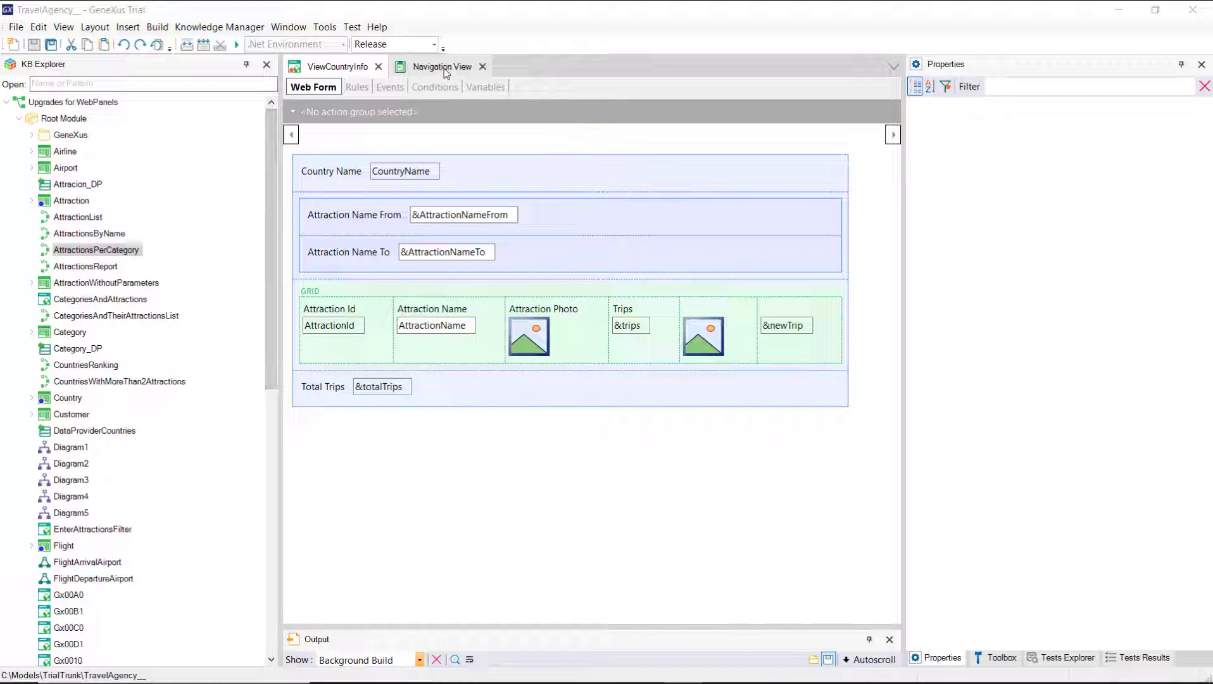
# Add a Responsive Table from the Toolbox around the filters, Grid1 and Total Trips.
pyautogui.click(442, 68)
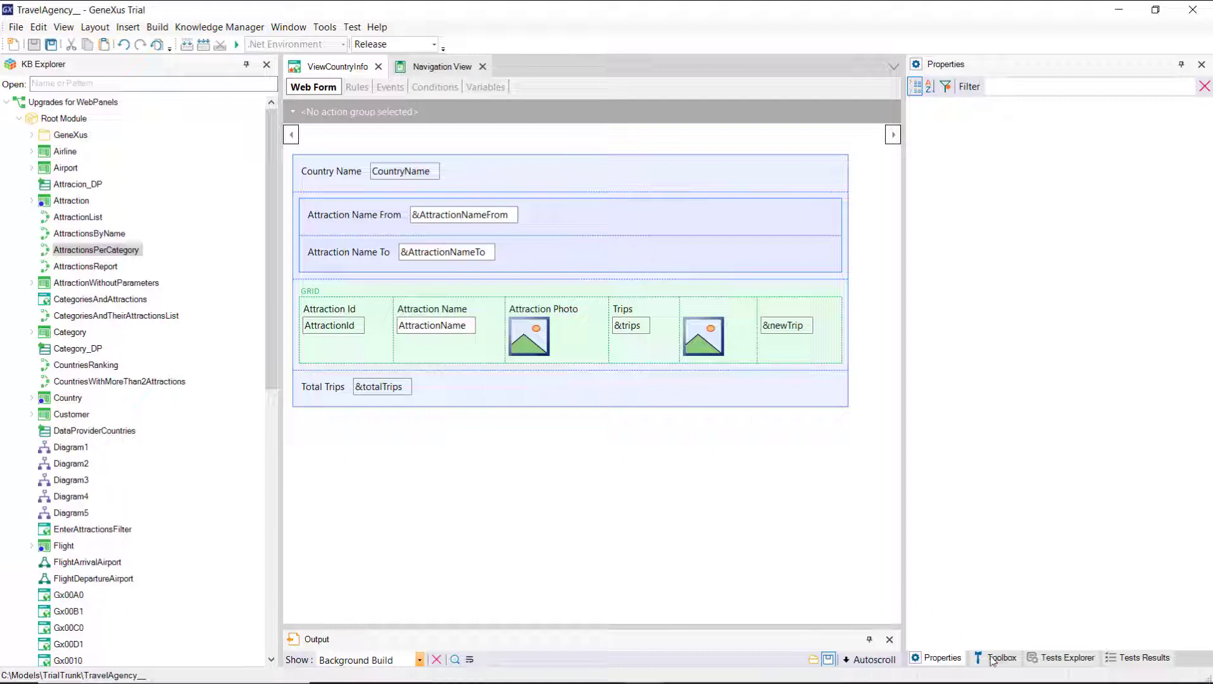
pyautogui.click(1002, 657)
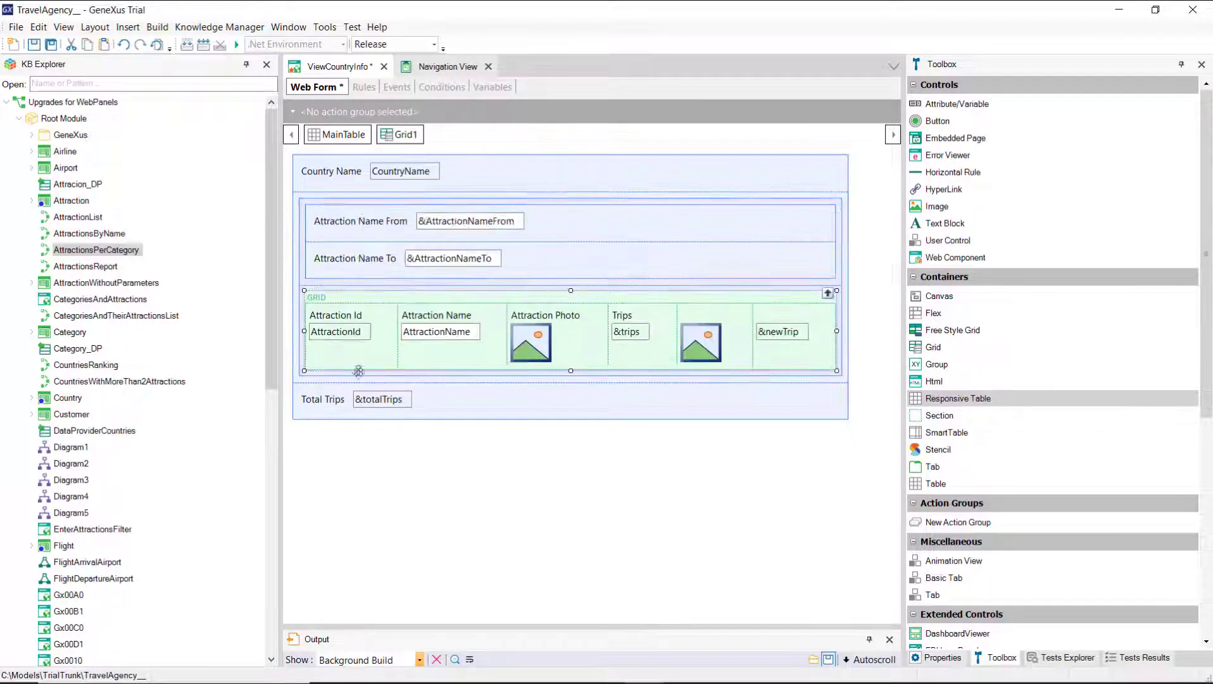
pyautogui.click(364, 446)
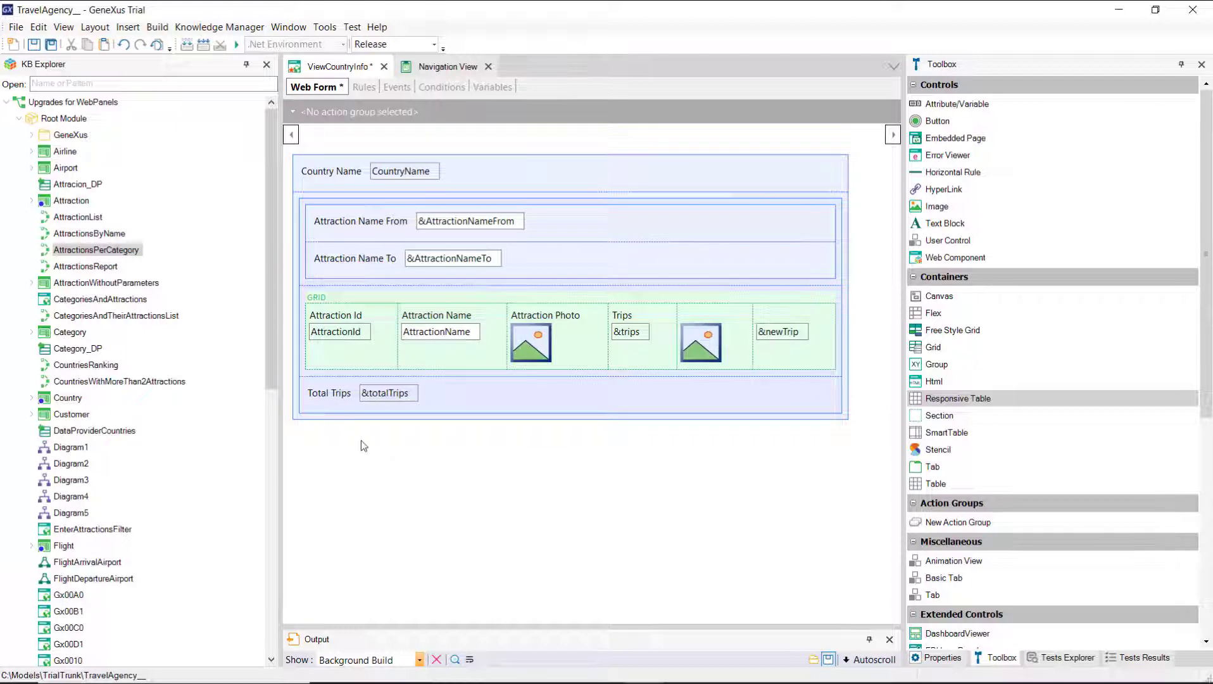
pyautogui.moveTo(957, 399)
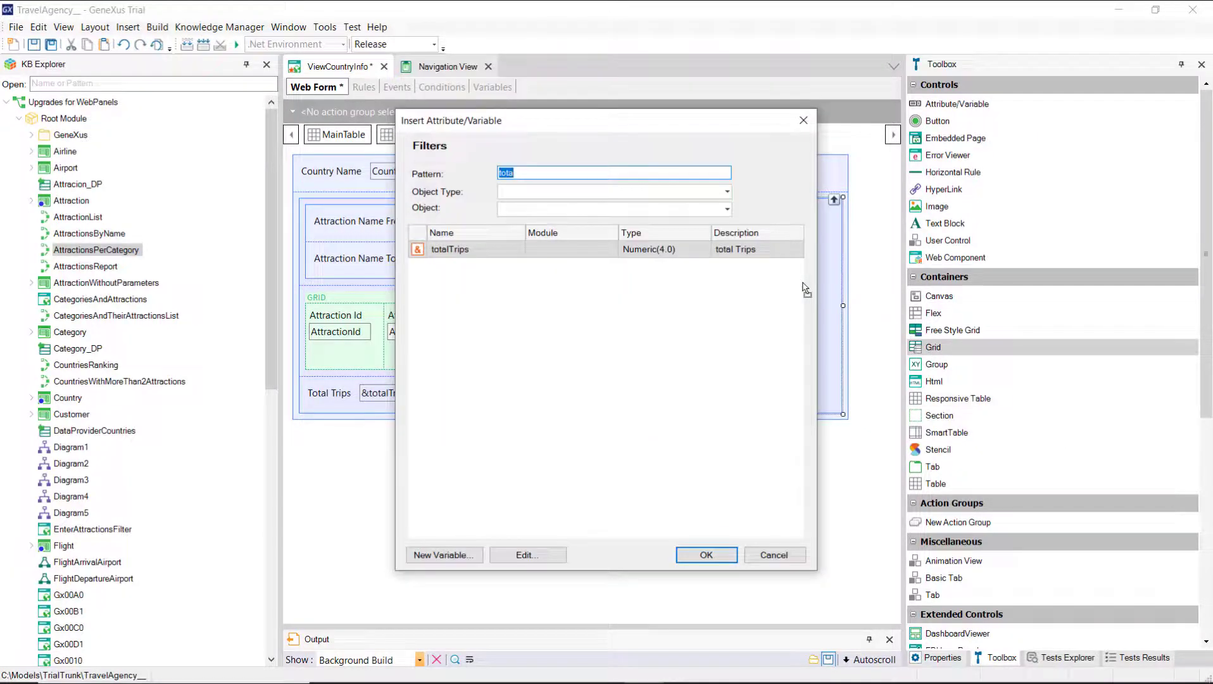
# Add a city grid with CityId and CityName beside the table and save the web panel.
pyautogui.write('ci')
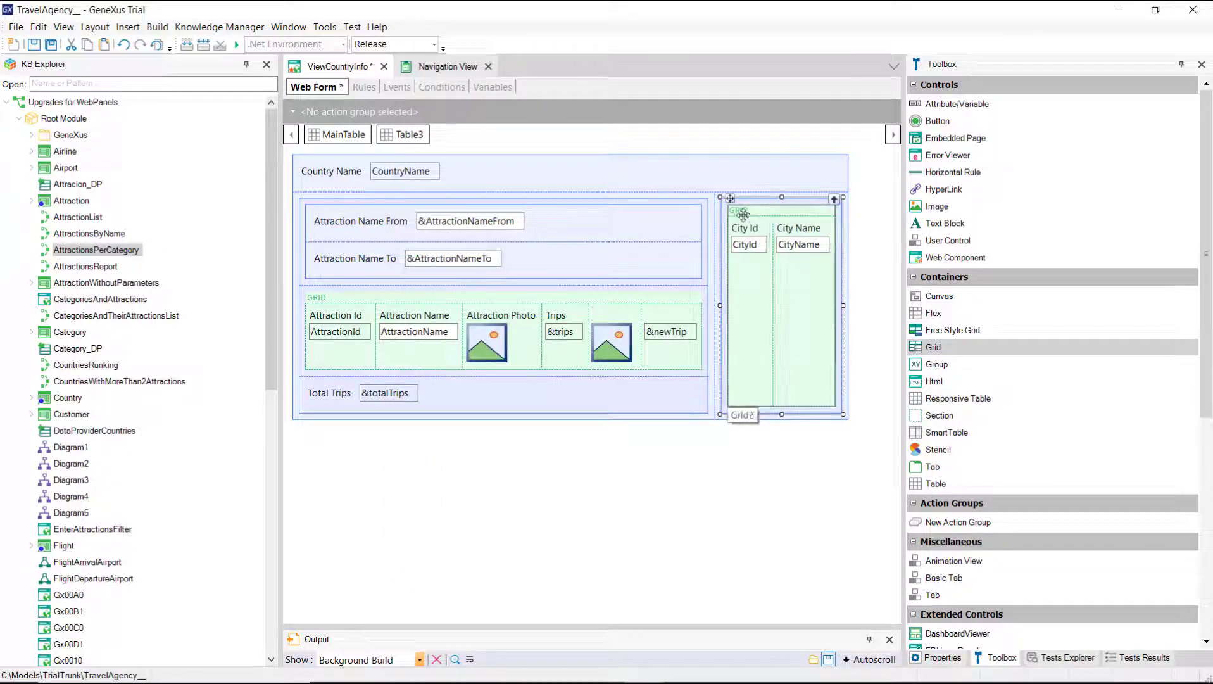
pyautogui.click(781, 305)
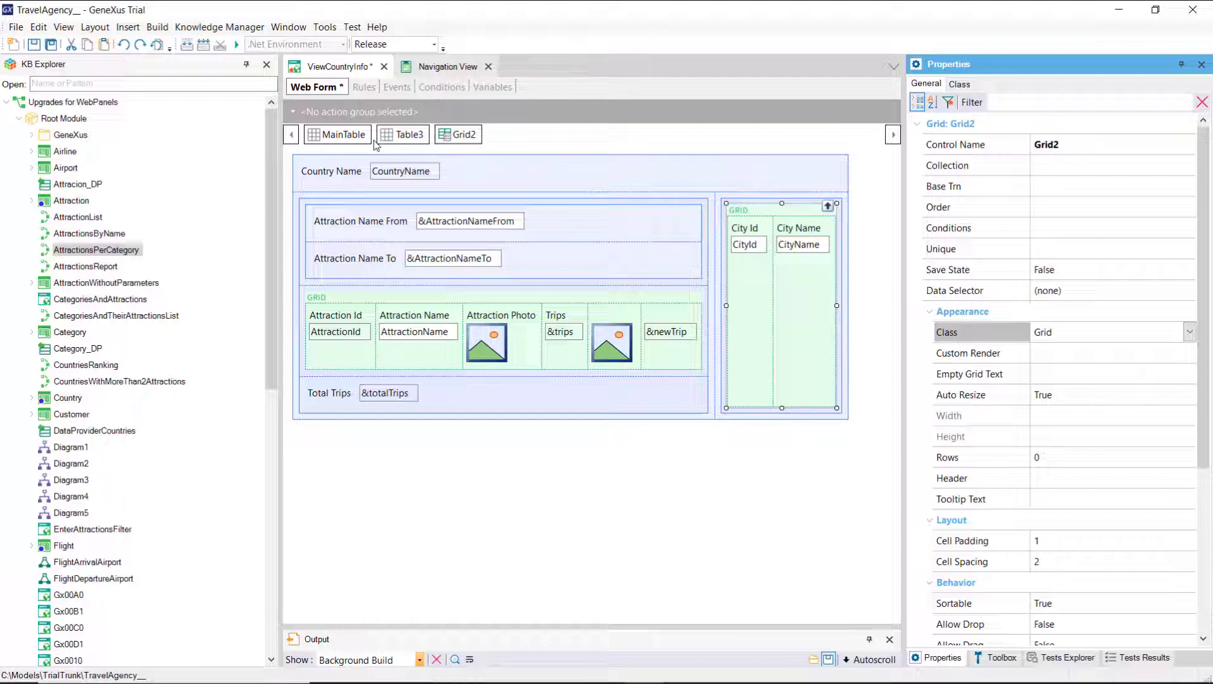
pyautogui.click(396, 86)
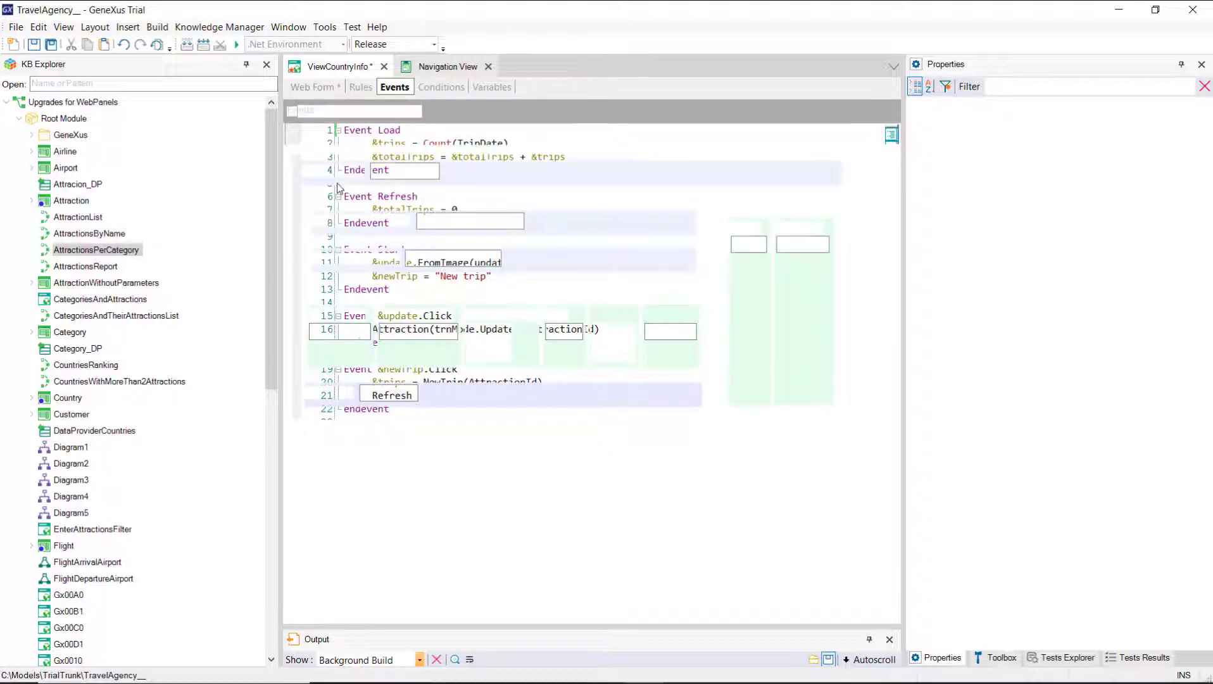
pyautogui.click(313, 86)
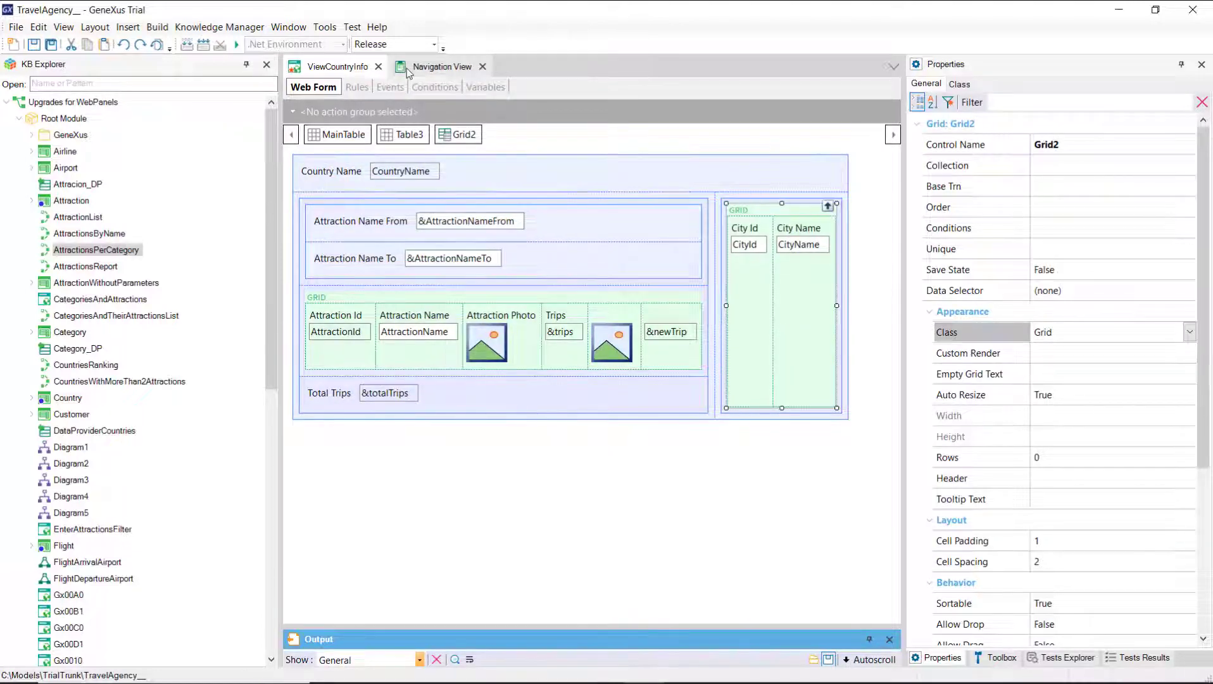
# Read the navigation report's spc0089 error and the separate Grid1 and Grid2 Load sections.
pyautogui.click(442, 67)
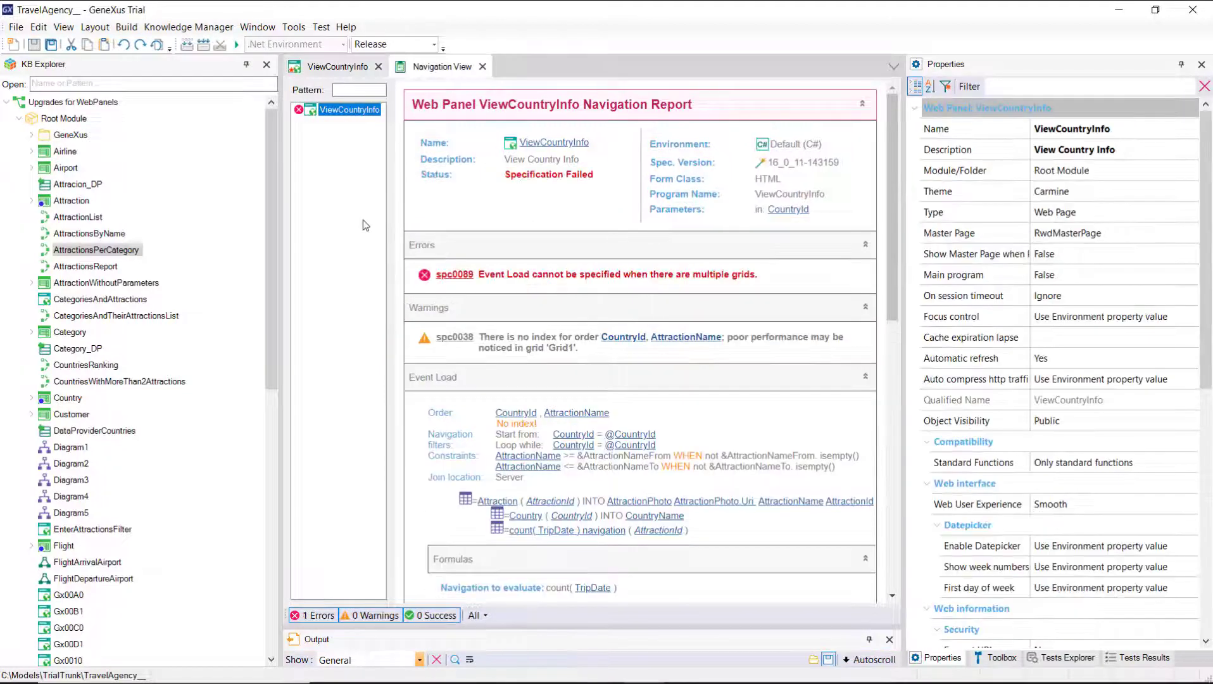
pyautogui.moveTo(712, 294)
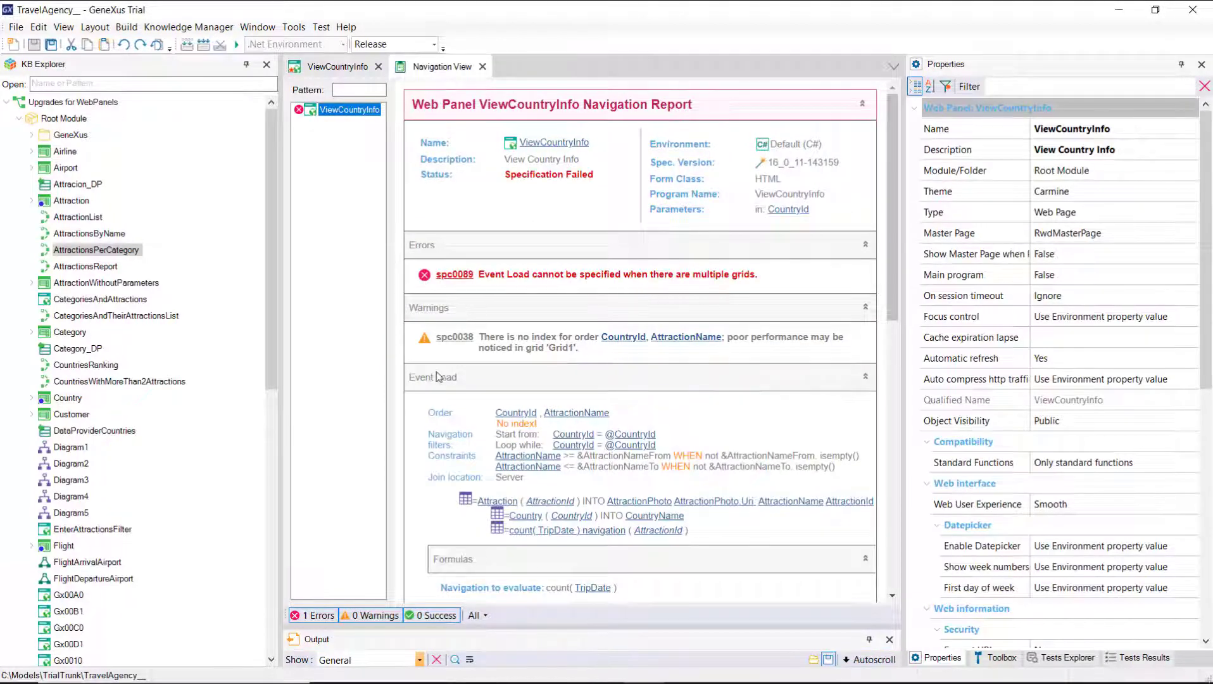
pyautogui.scroll(-3)
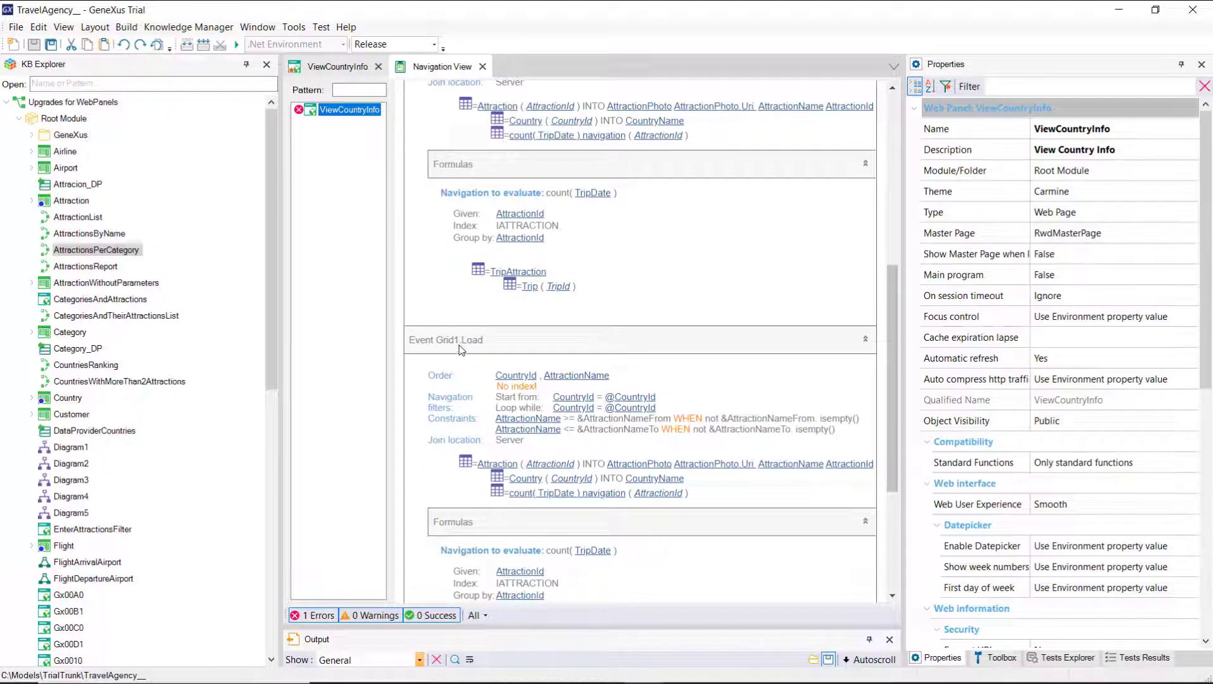
pyautogui.scroll(-3)
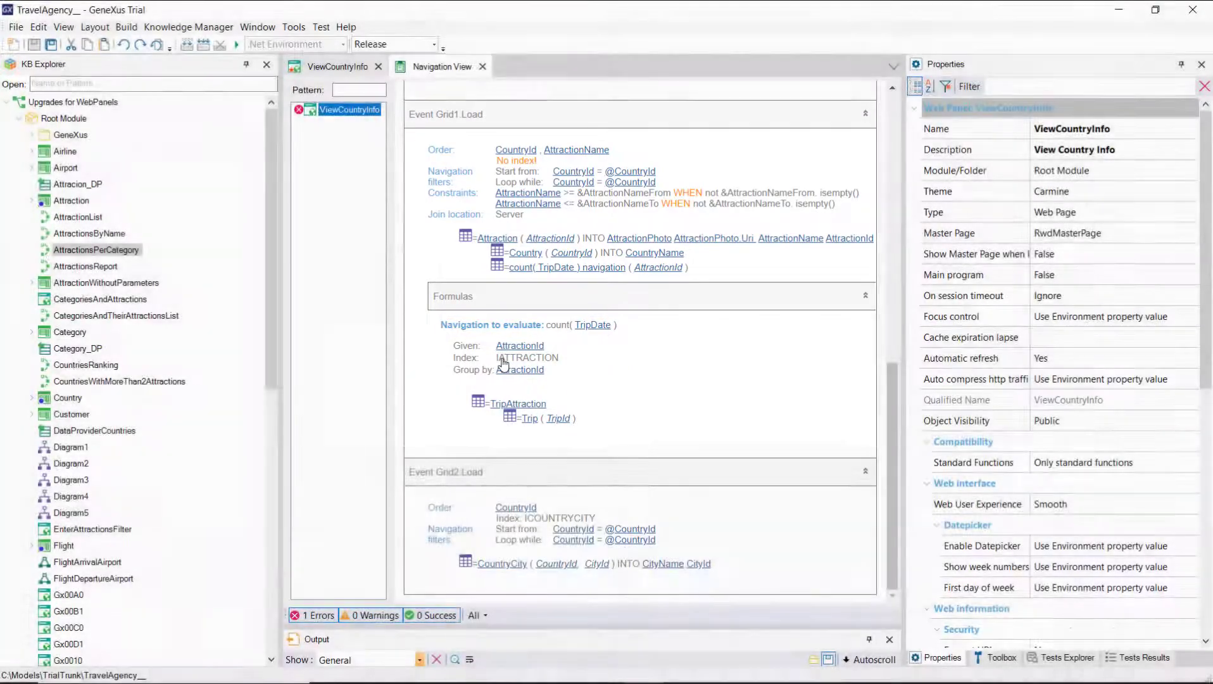
pyautogui.scroll(-3)
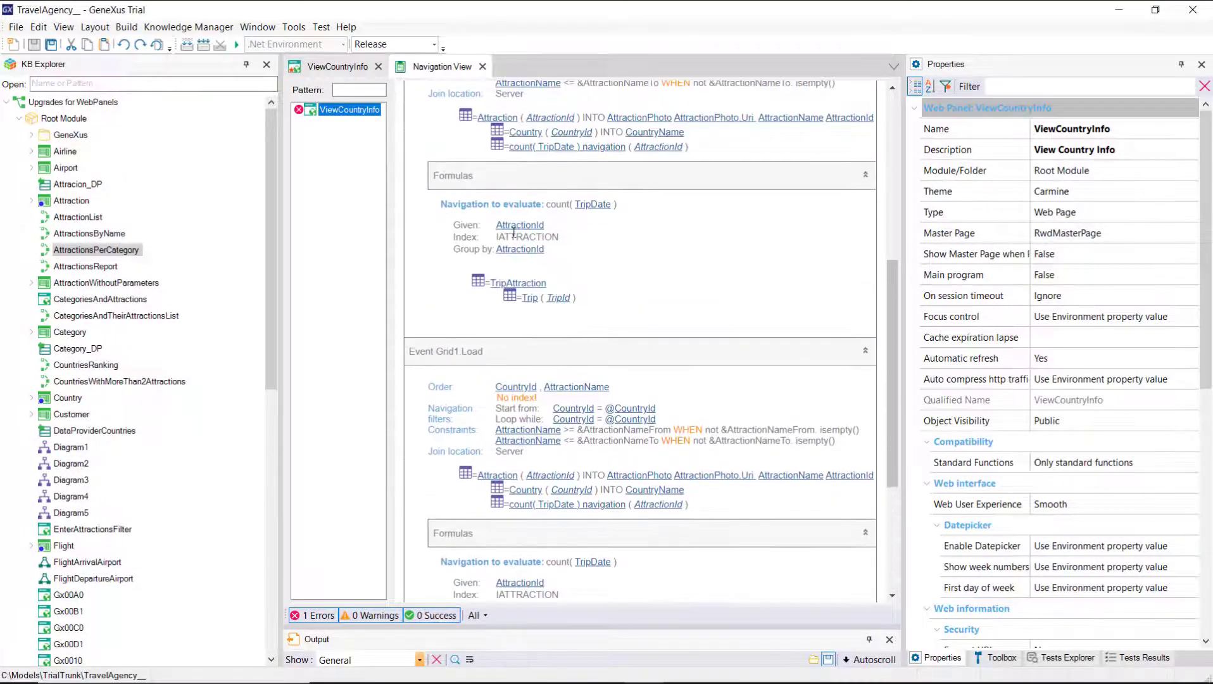
pyautogui.scroll(3)
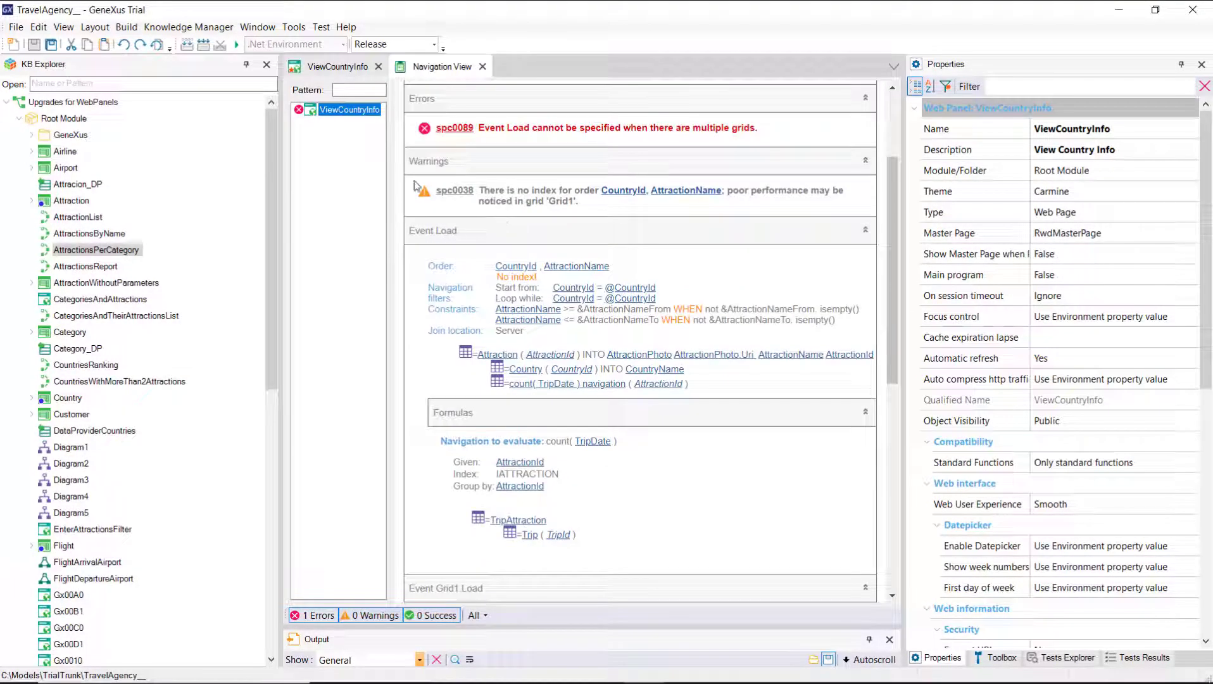
# Rename Event Load to Event Grid1.Load in the events, save and recheck navigation.
pyautogui.click(389, 86)
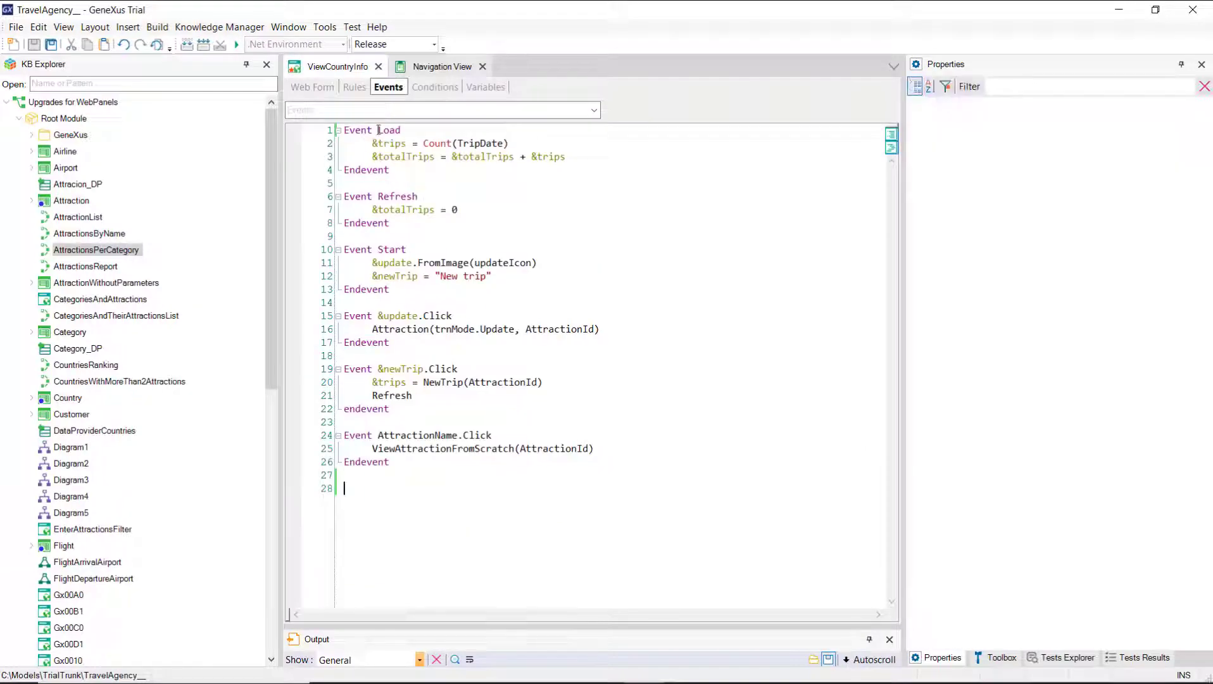
pyautogui.write('Grid')
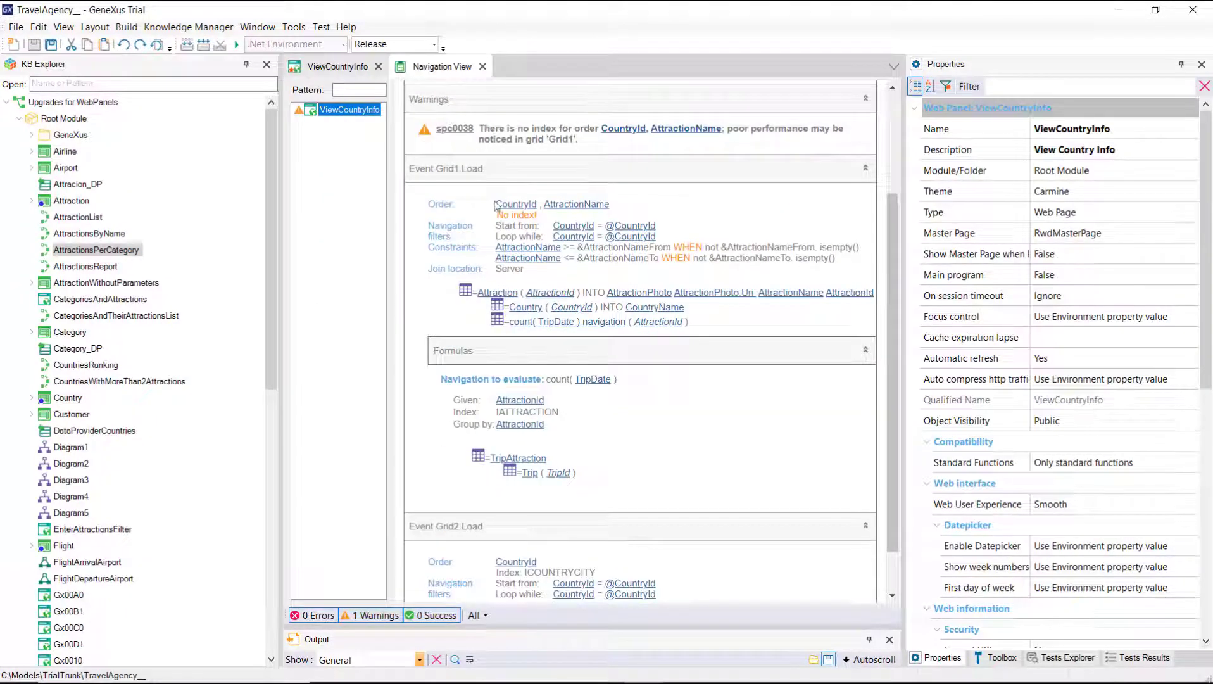
pyautogui.scroll(3)
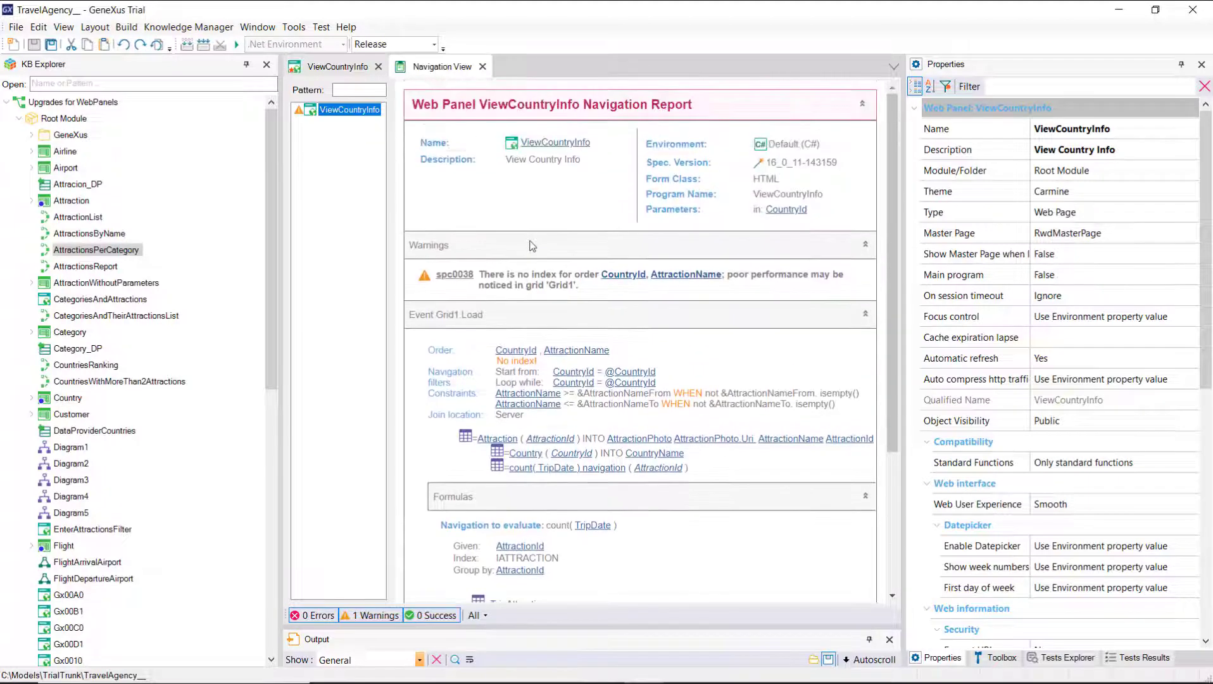
pyautogui.moveTo(335, 261)
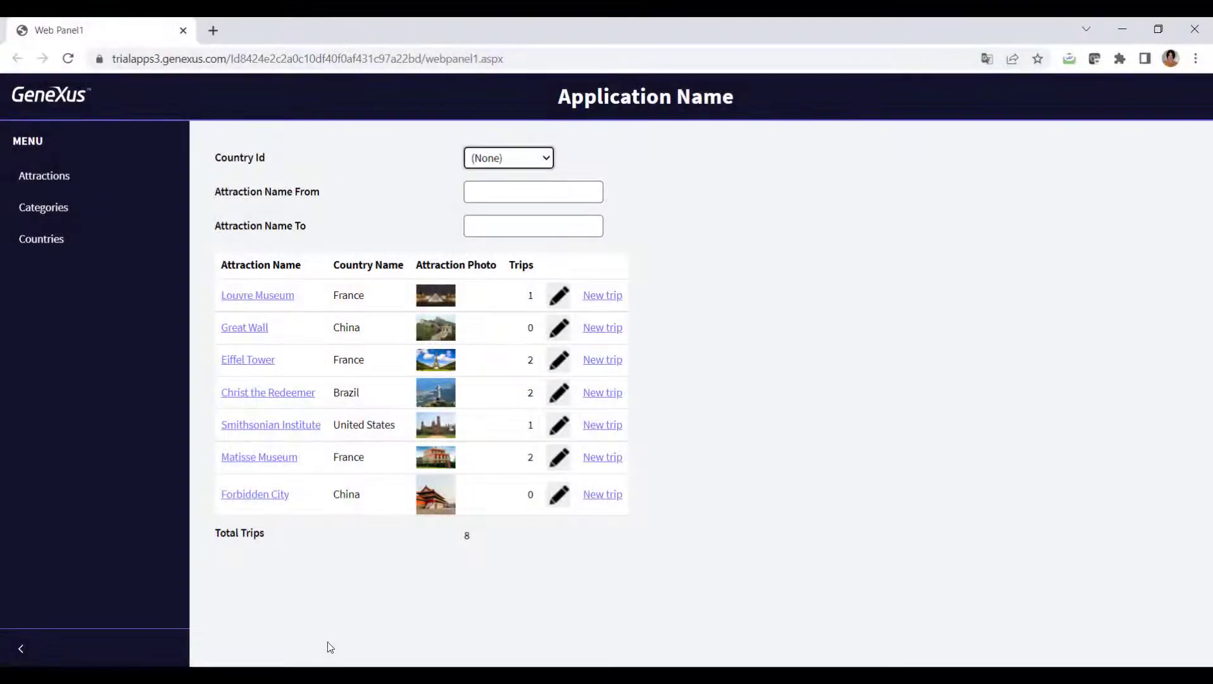
pyautogui.moveTo(257, 363)
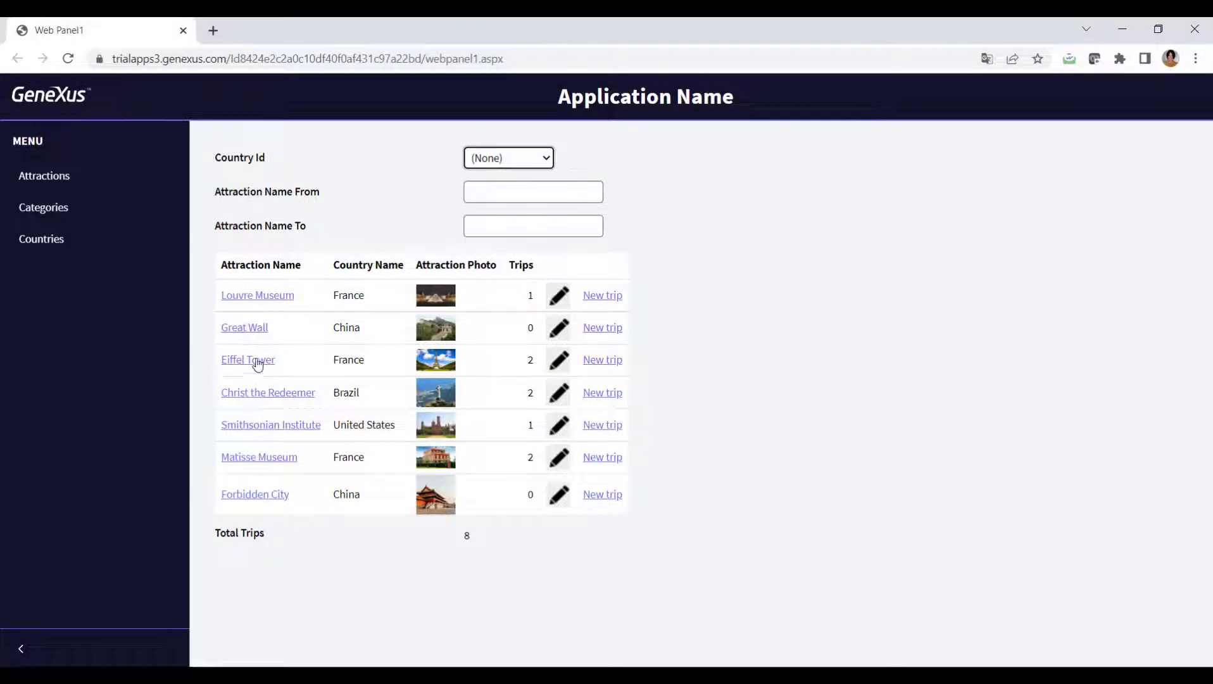
# Navigate from Eiffel Tower to France's country page showing attractions and Paris/Nice cities.
pyautogui.click(248, 359)
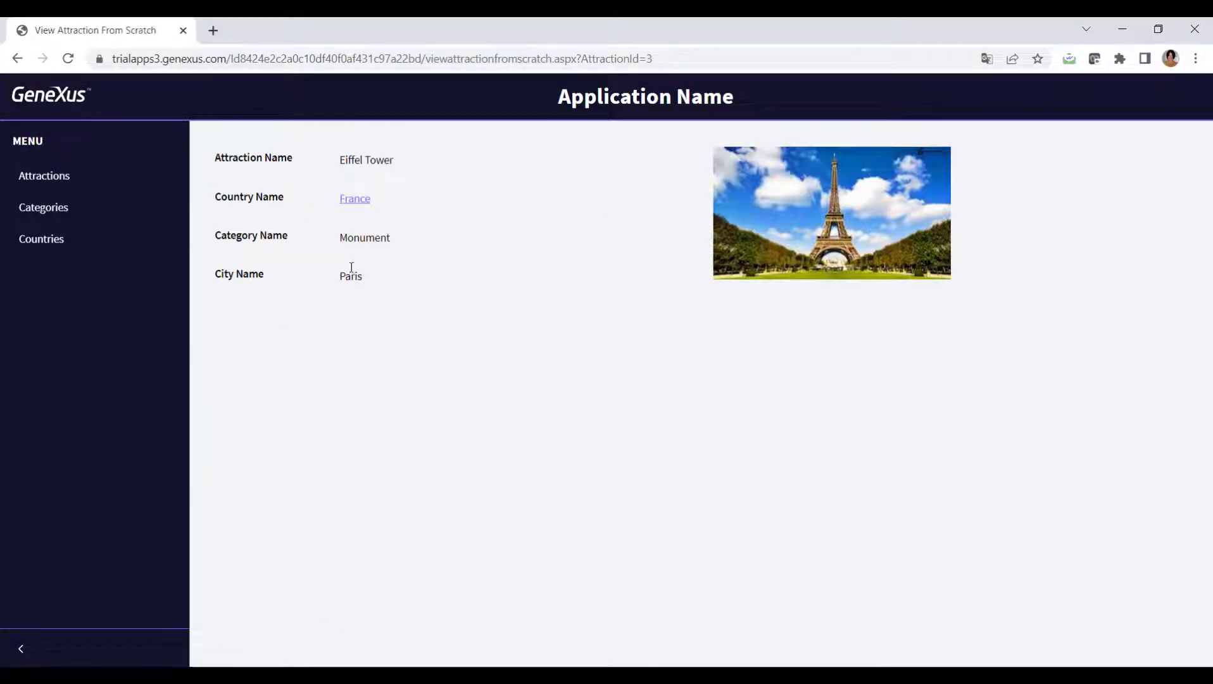
pyautogui.click(355, 197)
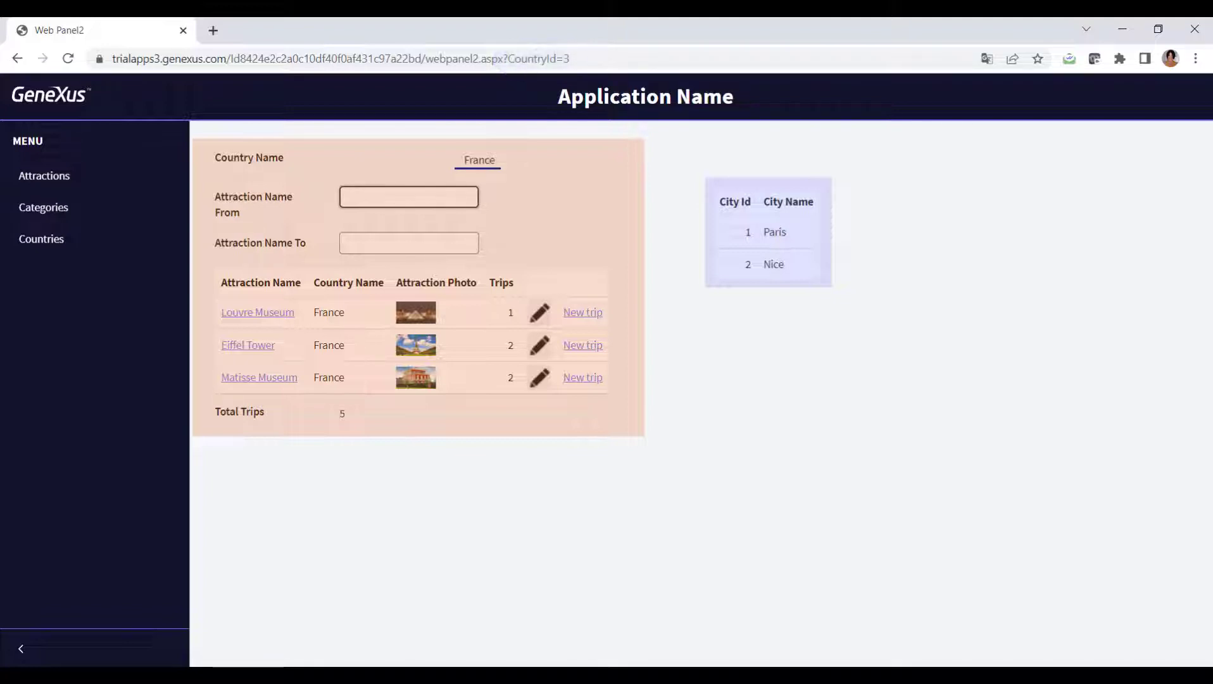
pyautogui.click(409, 196)
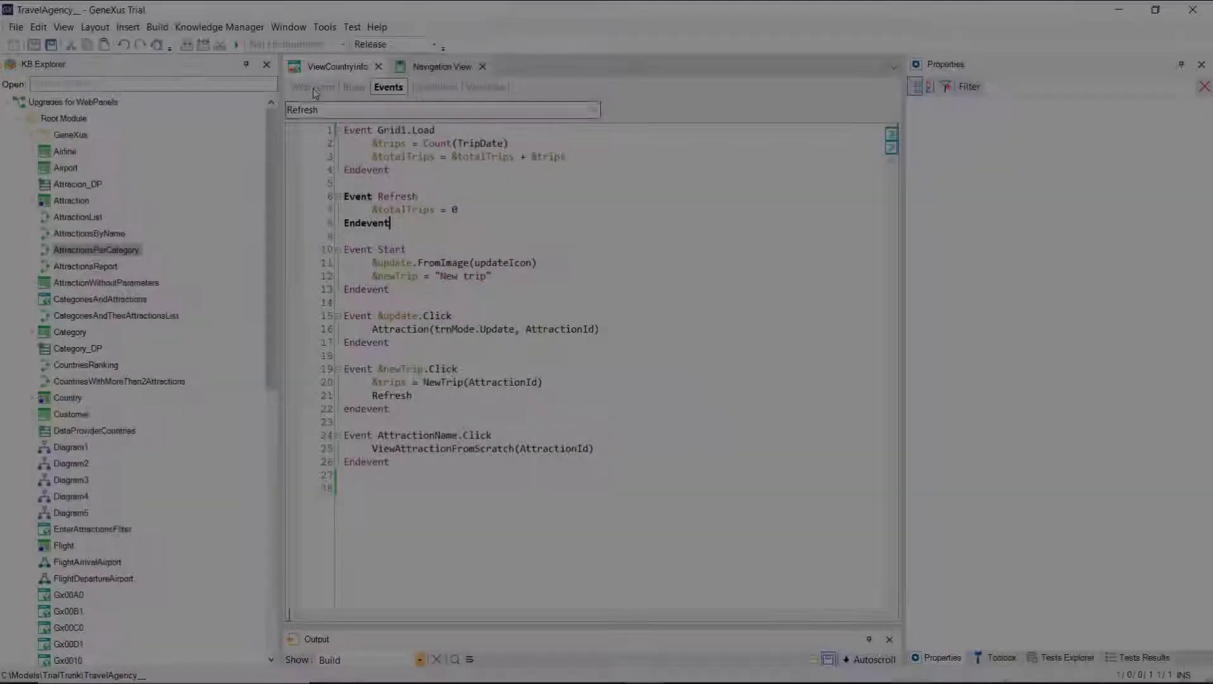
# Insert a new numeric &attractions variable column into Grid2 via Insert Attribute/Variable.
pyautogui.rightClick(782, 225)
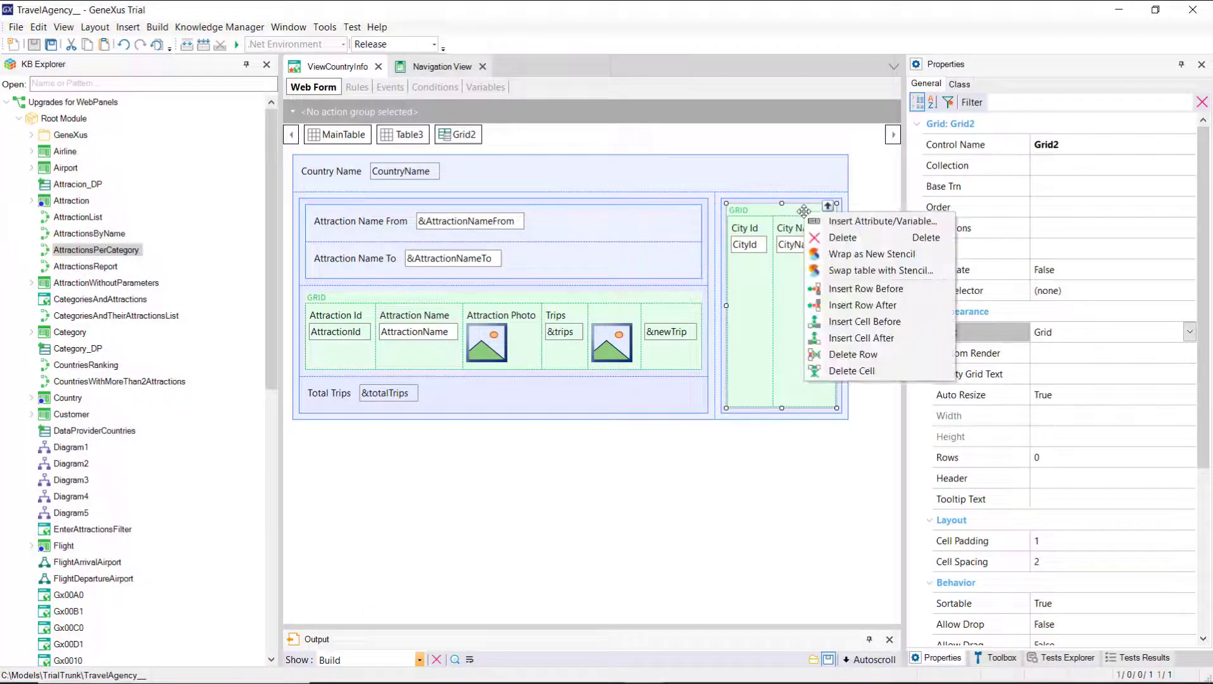
pyautogui.click(872, 220)
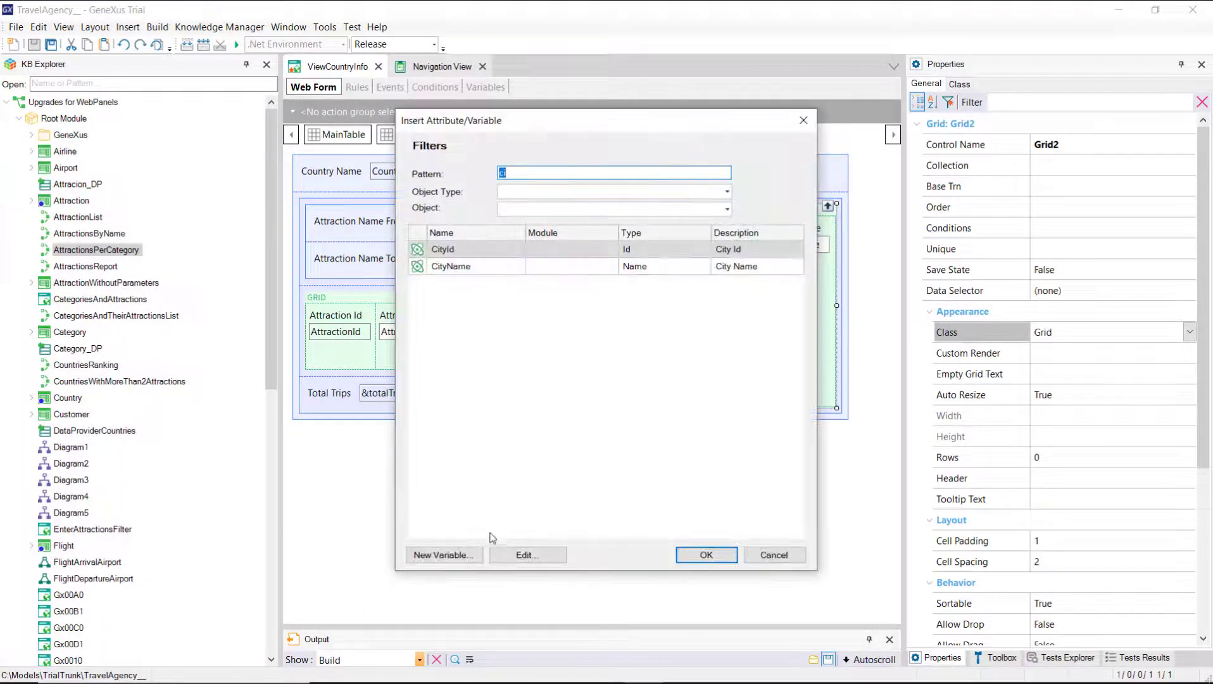
pyautogui.click(443, 554)
pyautogui.write('attractions')
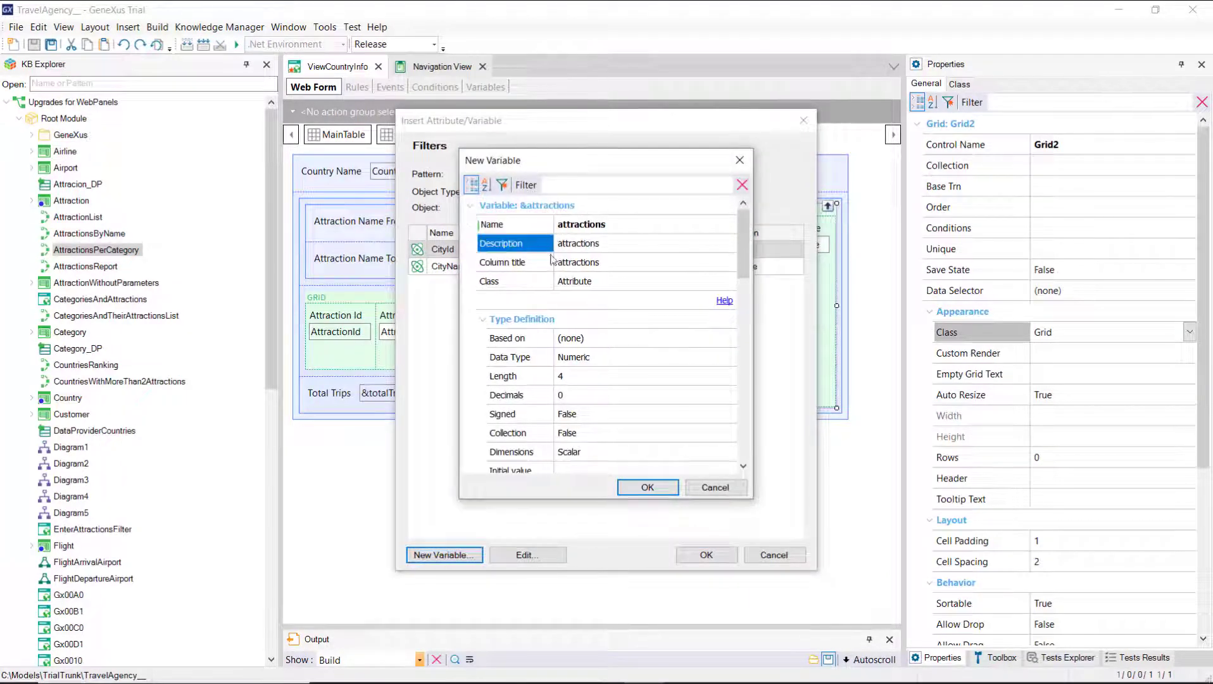
pyautogui.click(503, 263)
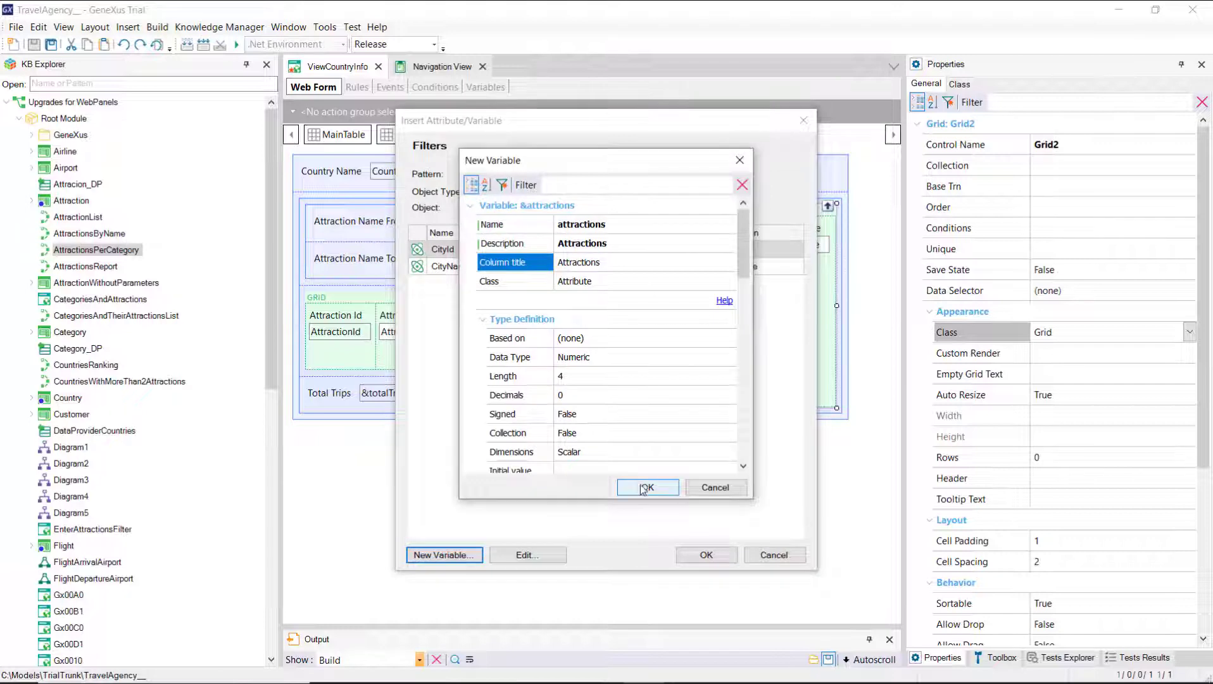
pyautogui.click(647, 488)
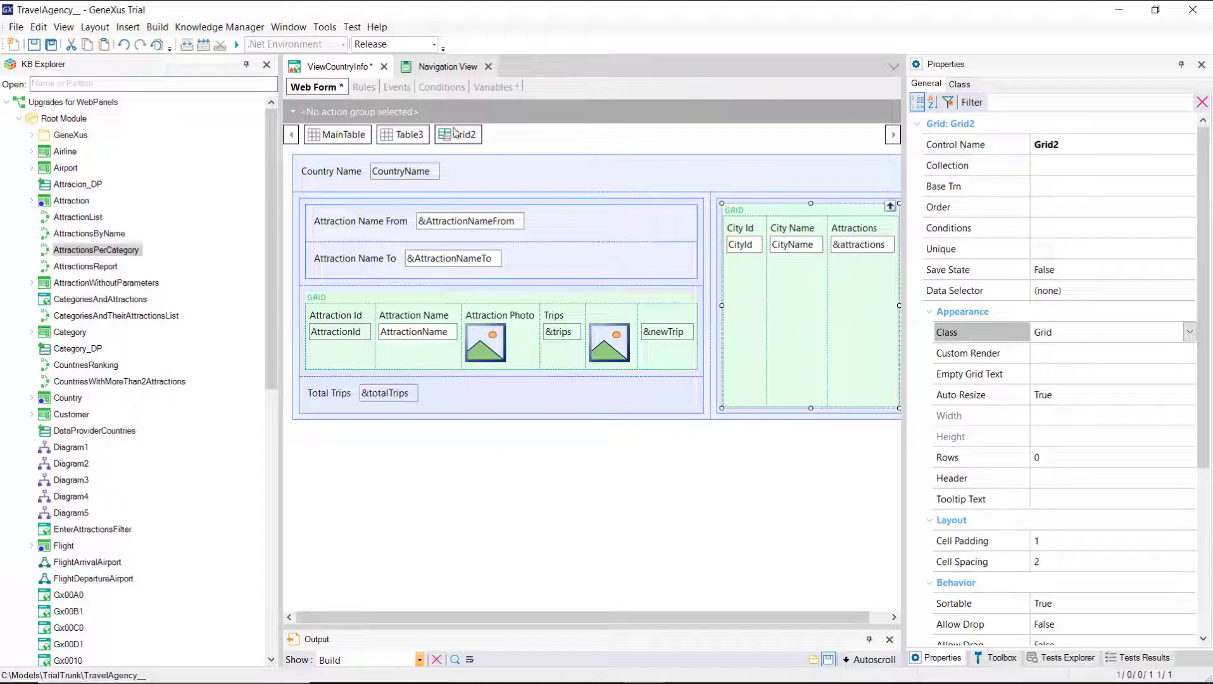
# Write Count(AttractionName) in a Grid2.Load event and bring up the navigation report.
pyautogui.click(397, 86)
pyautogui.write('&attractions = Count(AttractionName)')
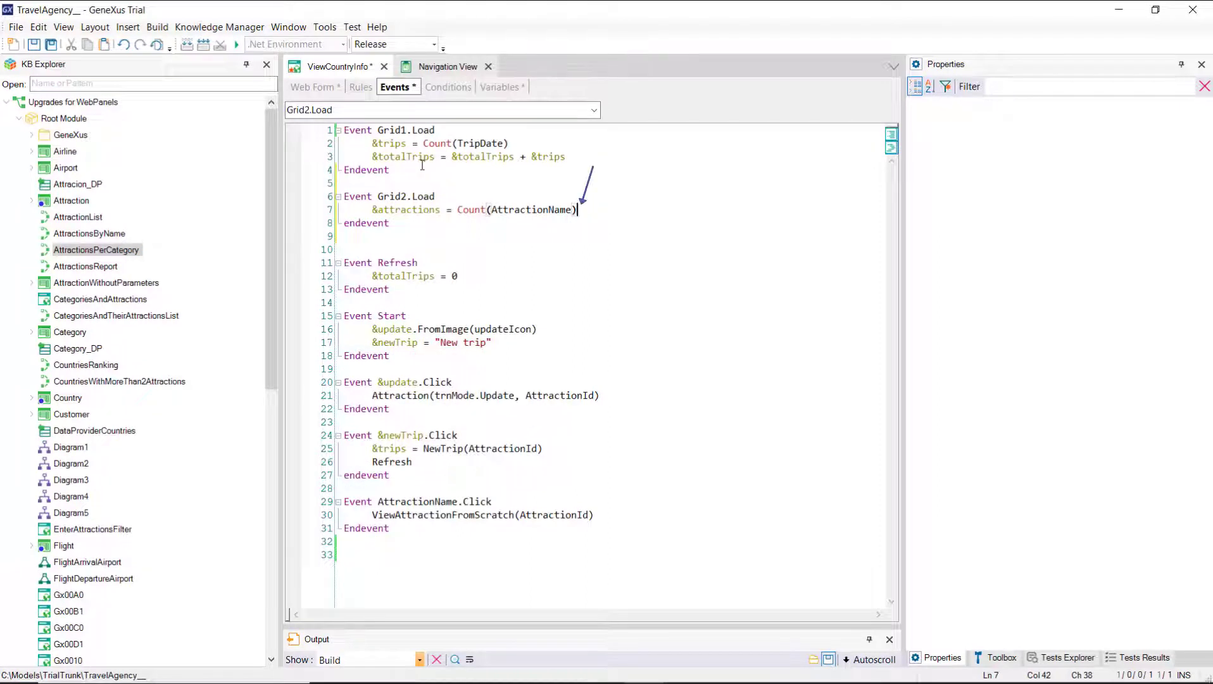
pyautogui.click(445, 66)
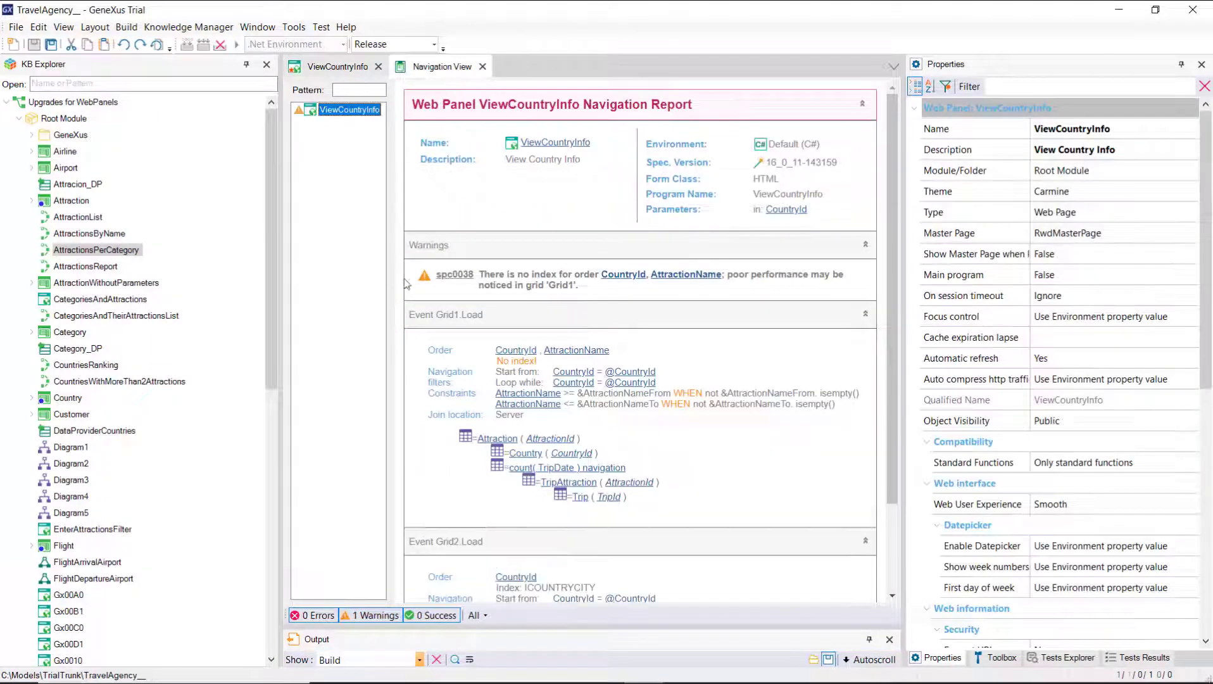
pyautogui.scroll(-3)
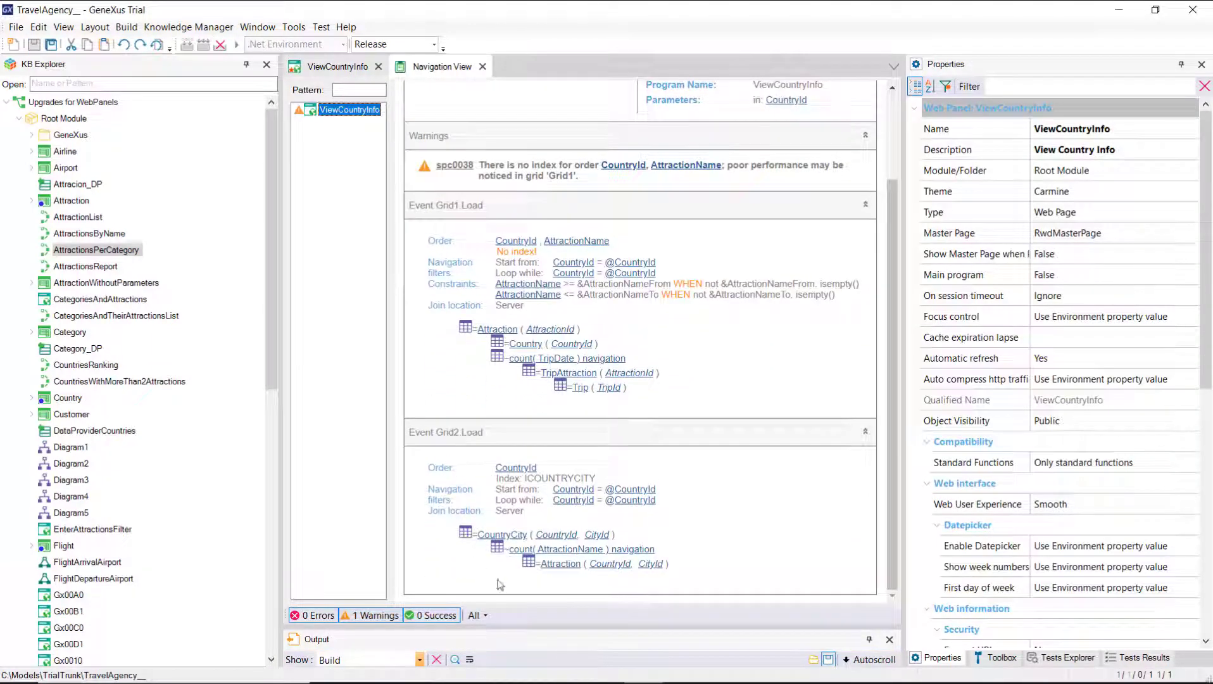
pyautogui.moveTo(726, 552)
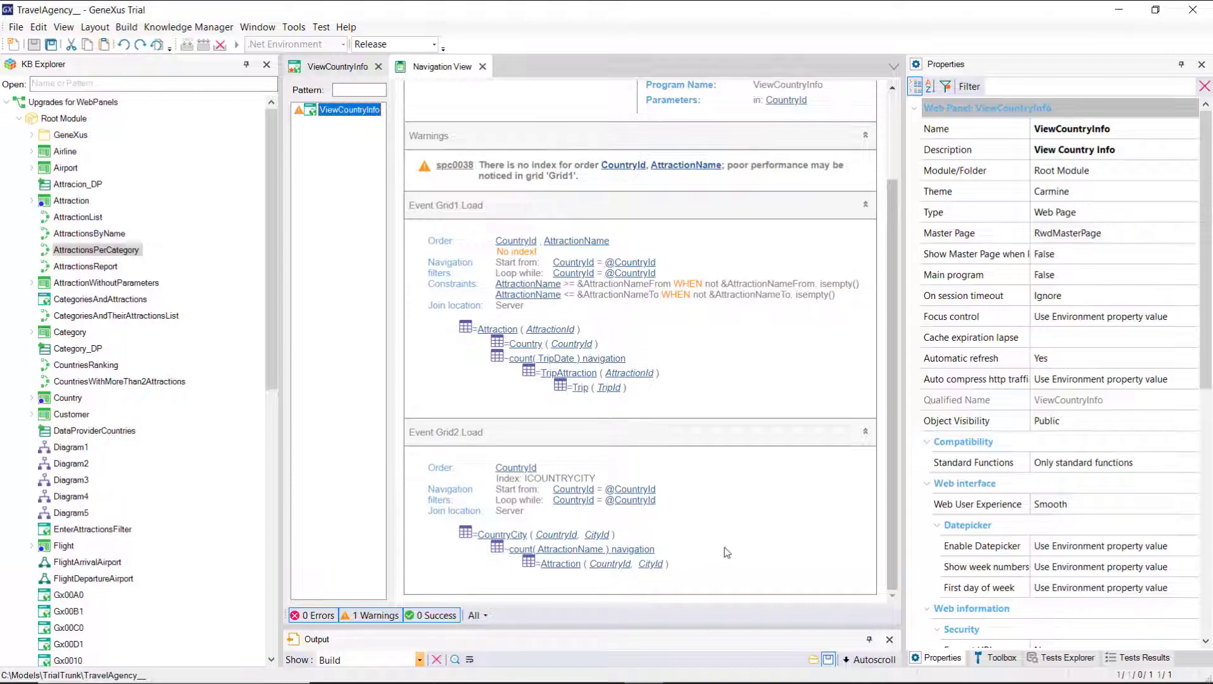
pyautogui.moveTo(347, 376)
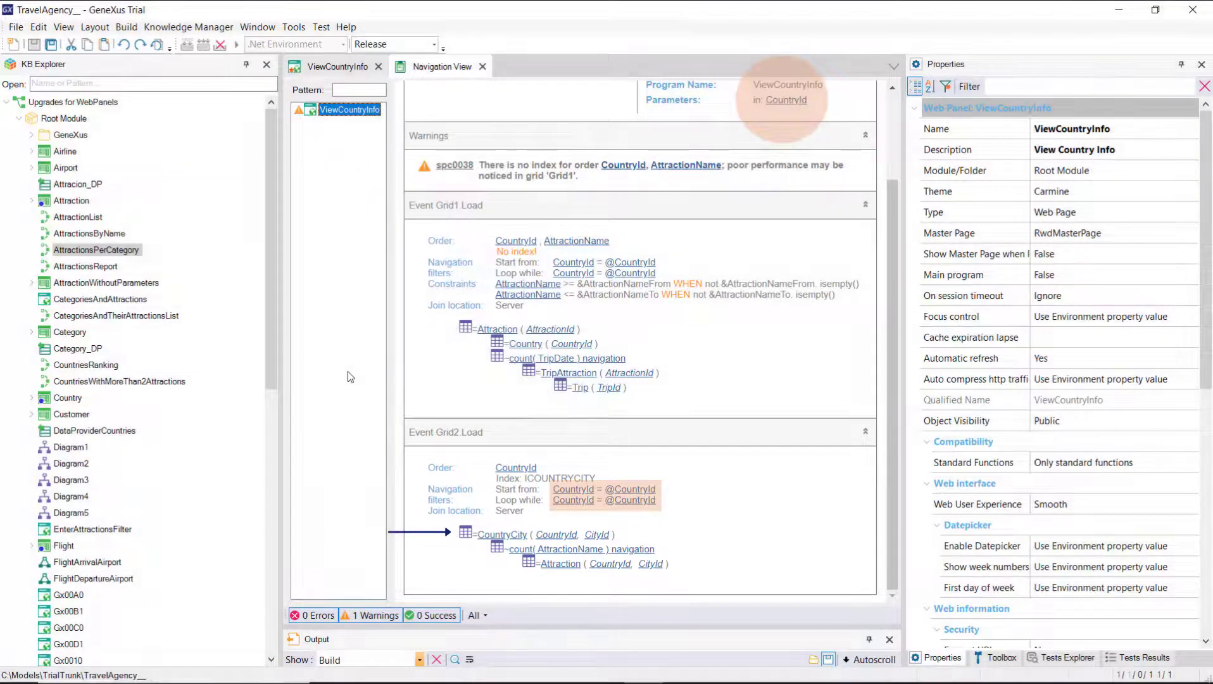
pyautogui.click(577, 548)
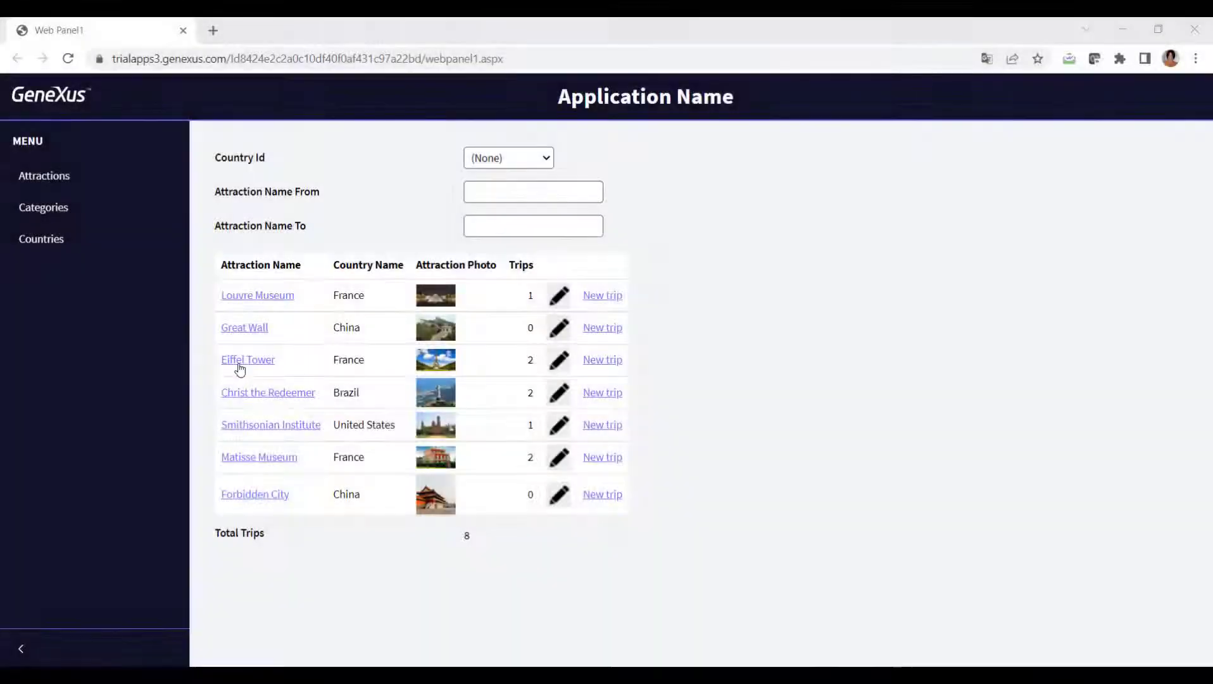
# Go from Eiffel Tower to France's page showing Paris with 2 attractions and Nice with 1.
pyautogui.click(248, 358)
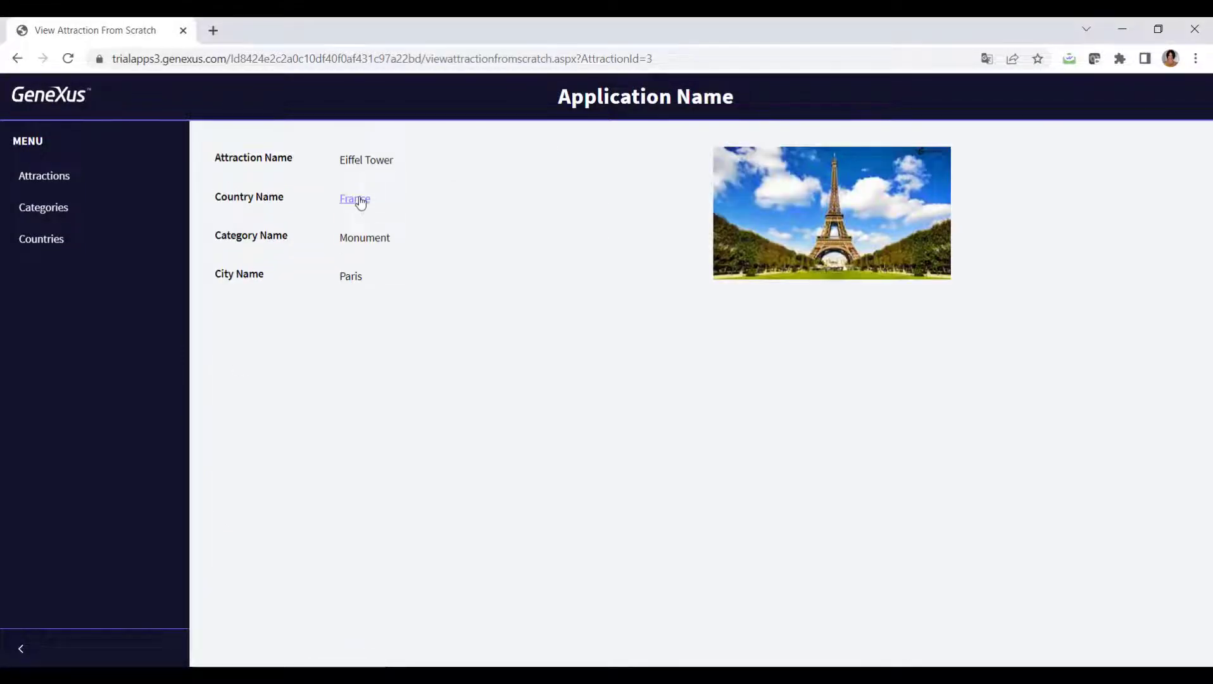
pyautogui.click(353, 199)
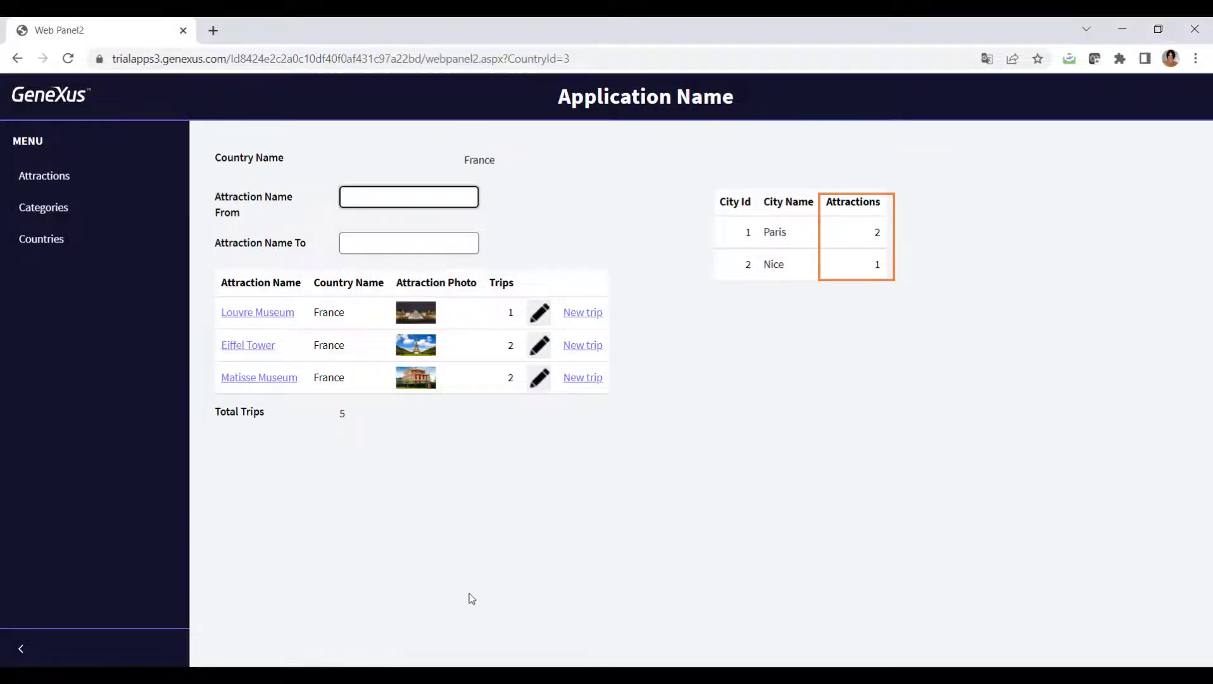
pyautogui.click(409, 197)
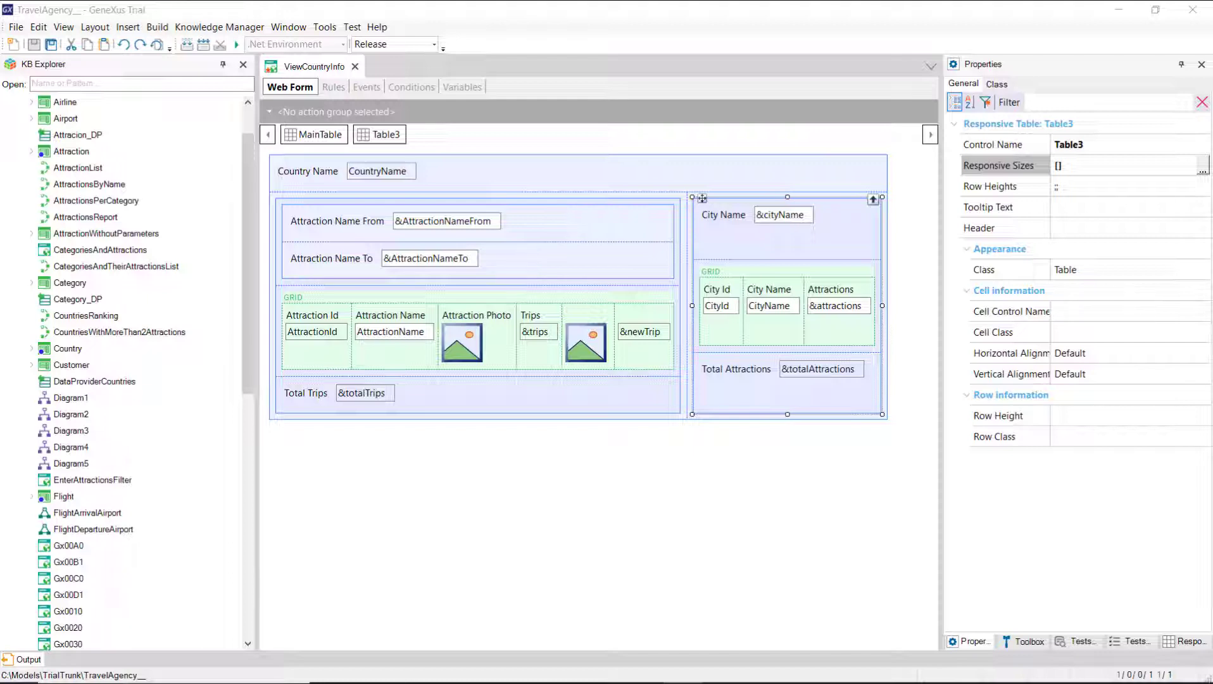
# Select Grid2 and review its Conditions, cancelling without changes.
pyautogui.click(751, 214)
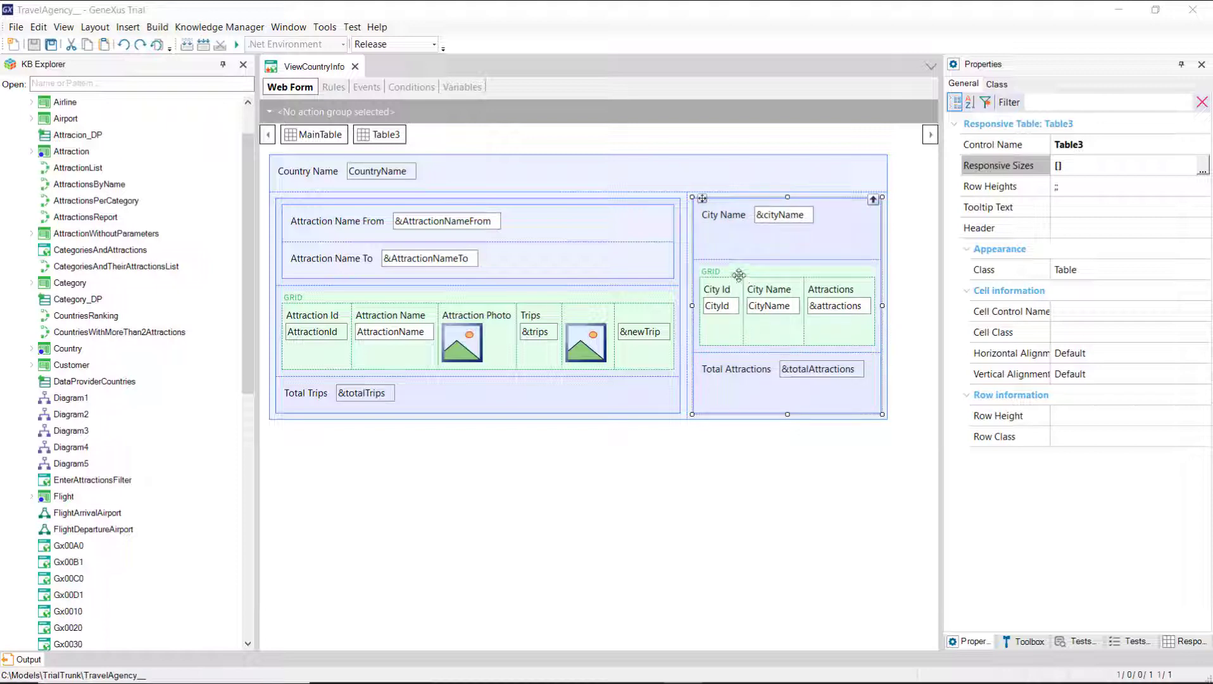
pyautogui.click(787, 306)
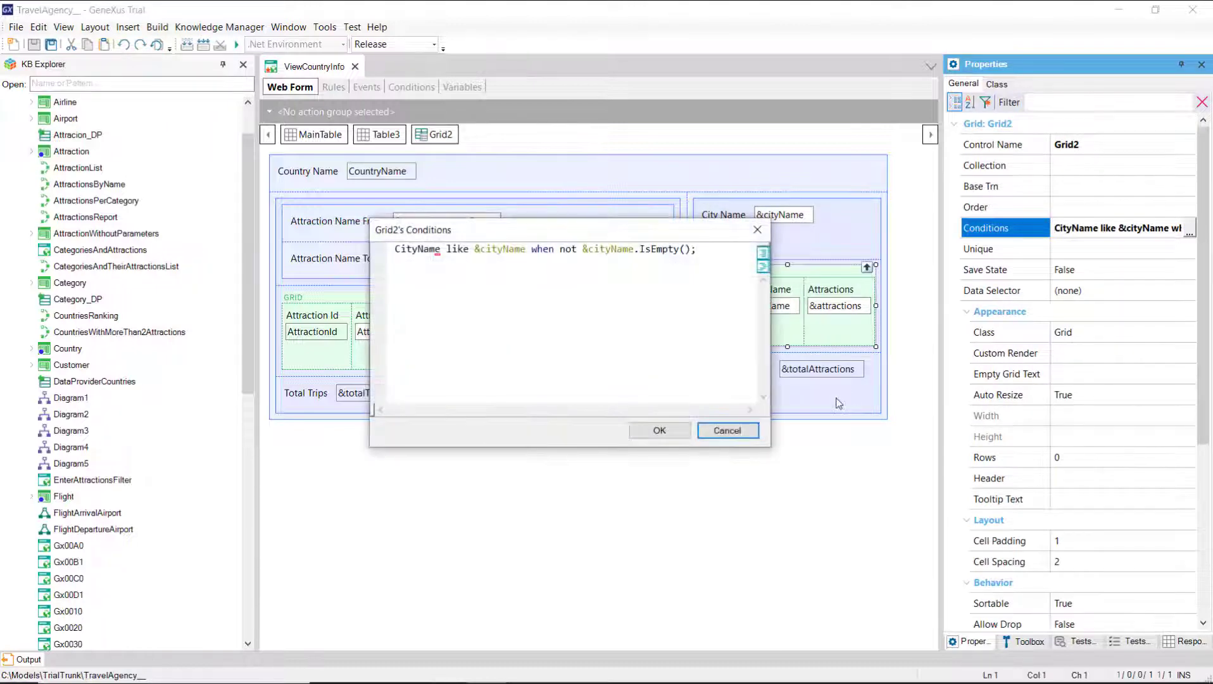
pyautogui.moveTo(790, 416)
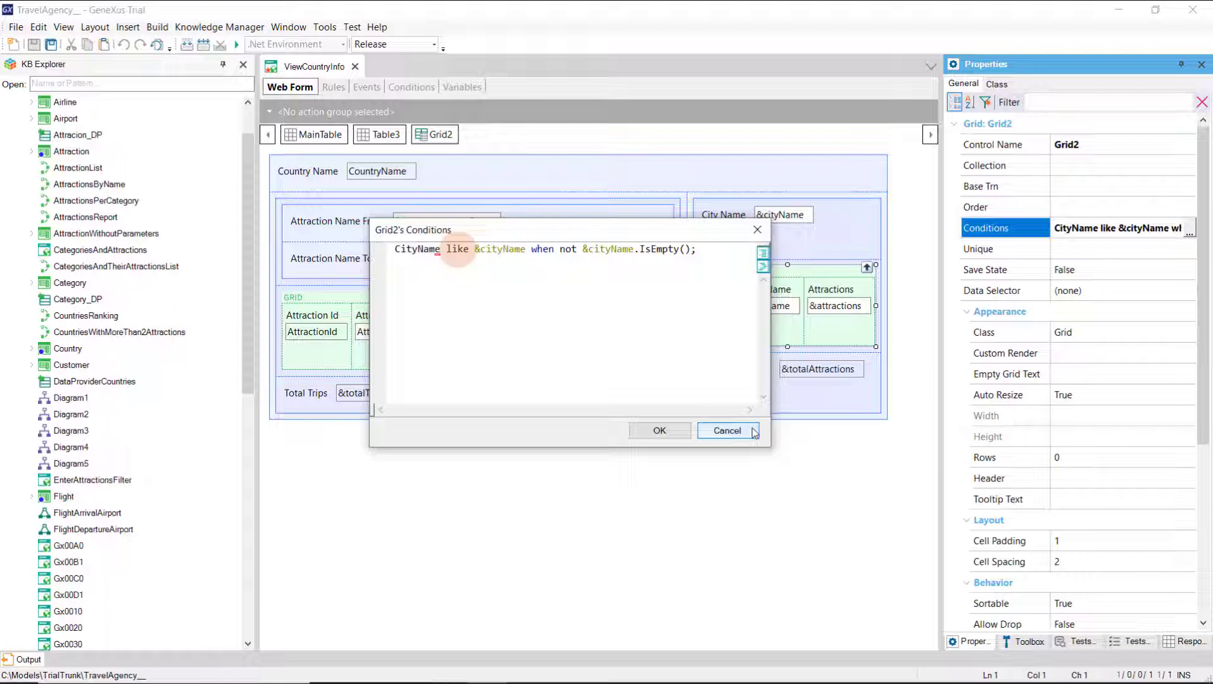
pyautogui.click(726, 431)
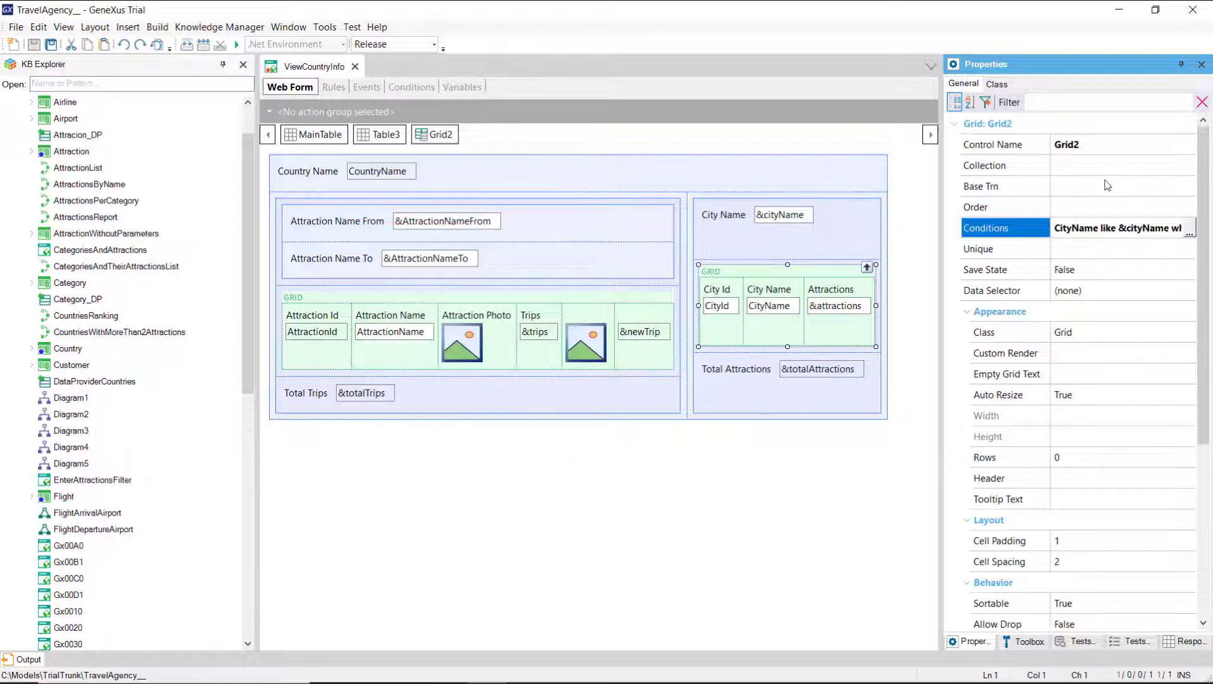
# Set Grid2's Base Trn property to Country.City and return to the event code.
pyautogui.click(1006, 186)
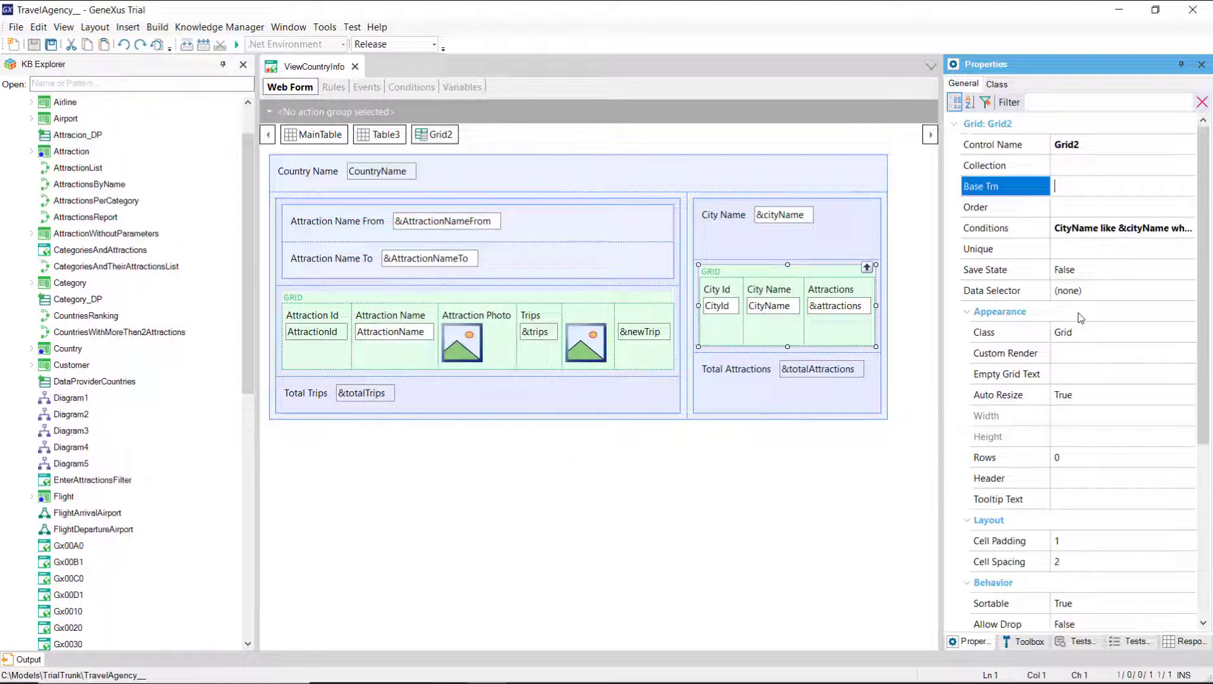
pyautogui.write('Countr')
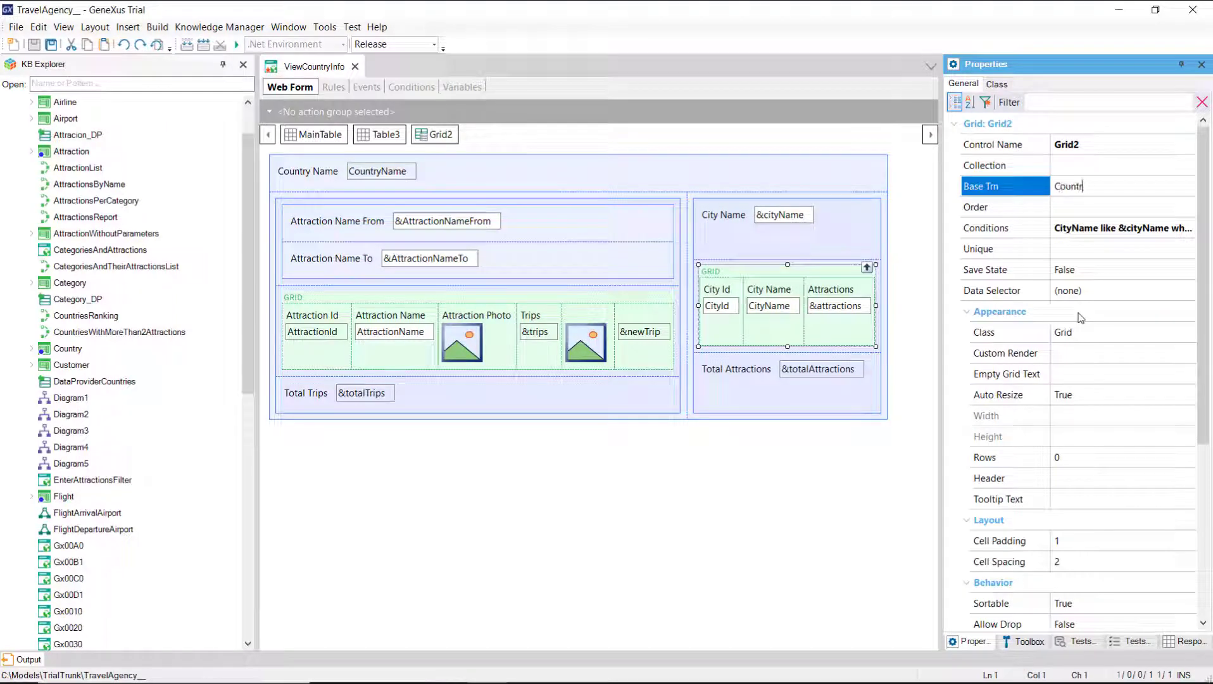
pyautogui.write('Country.City')
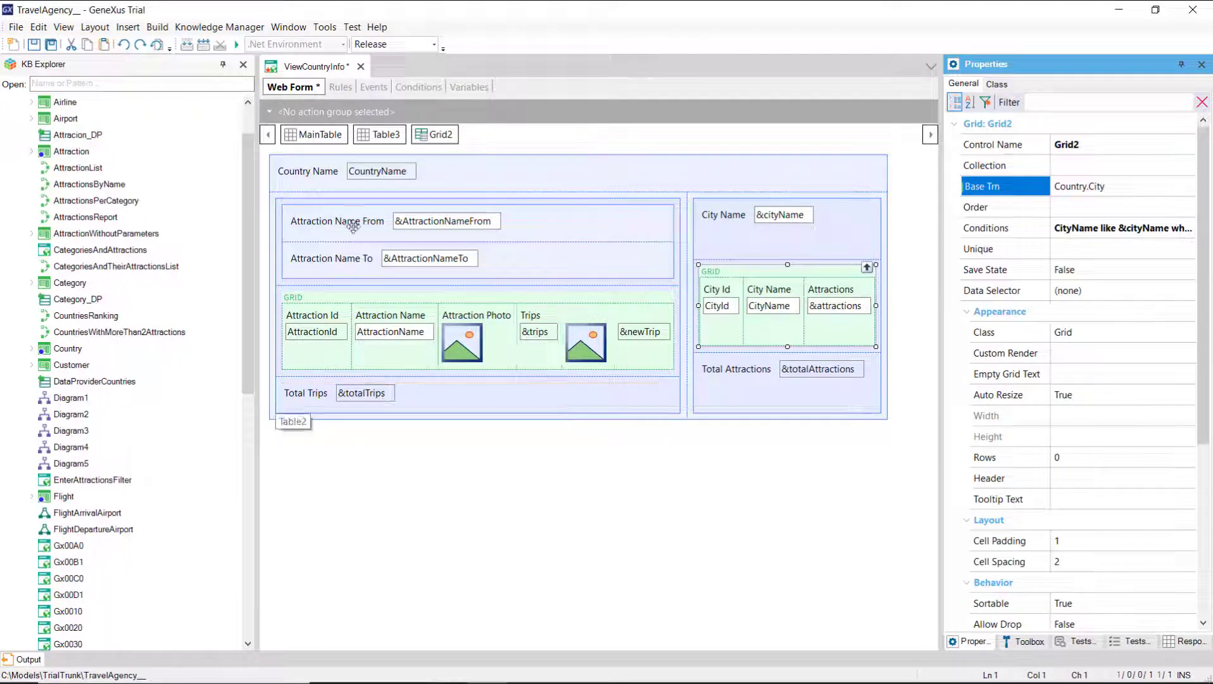
pyautogui.click(371, 86)
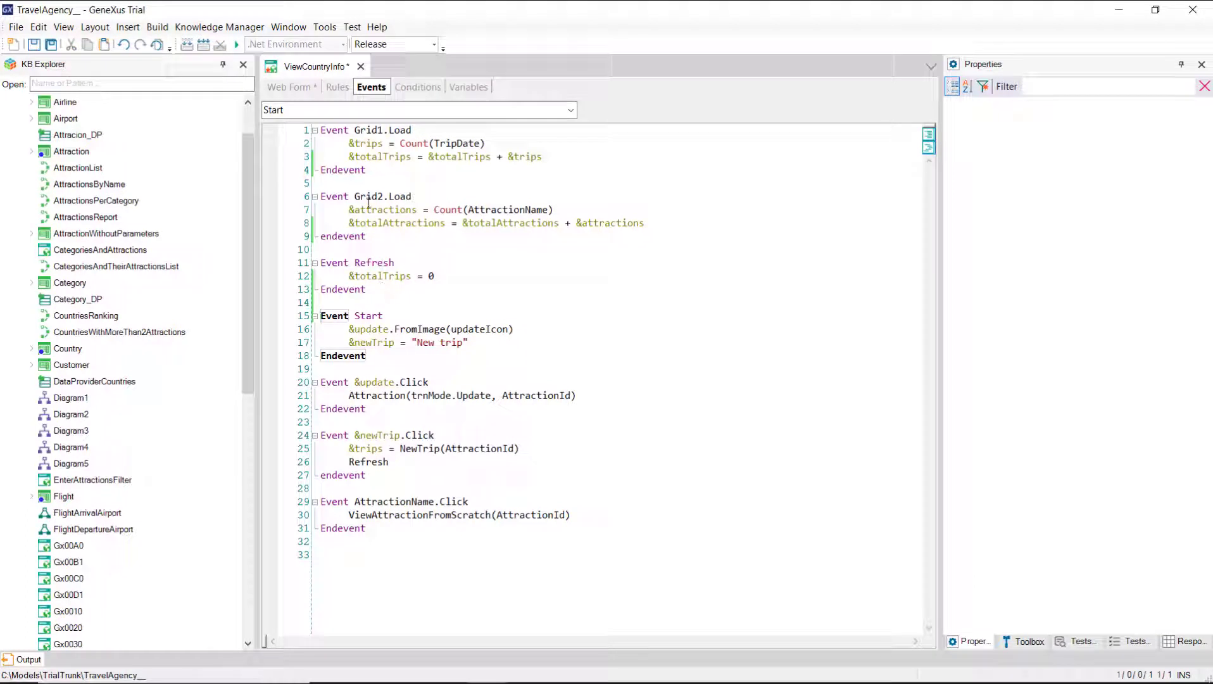
# Switch back to the ViewCountryInfo Web Form layout.
pyautogui.click(293, 86)
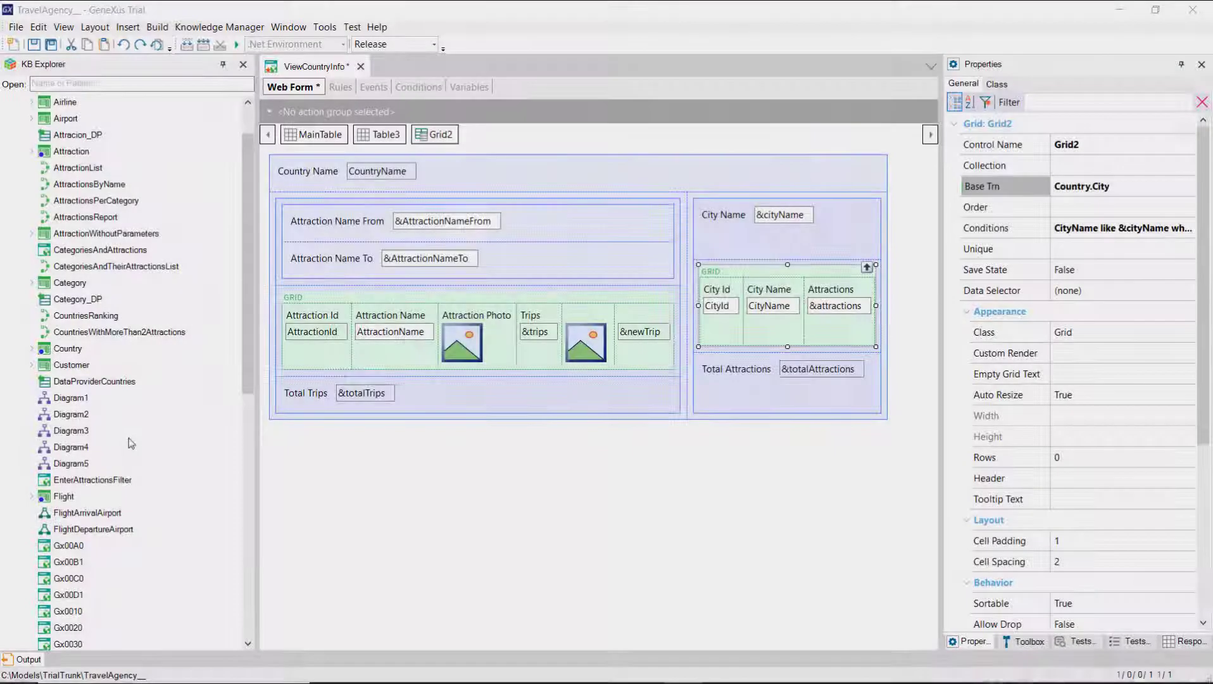
pyautogui.click(305, 393)
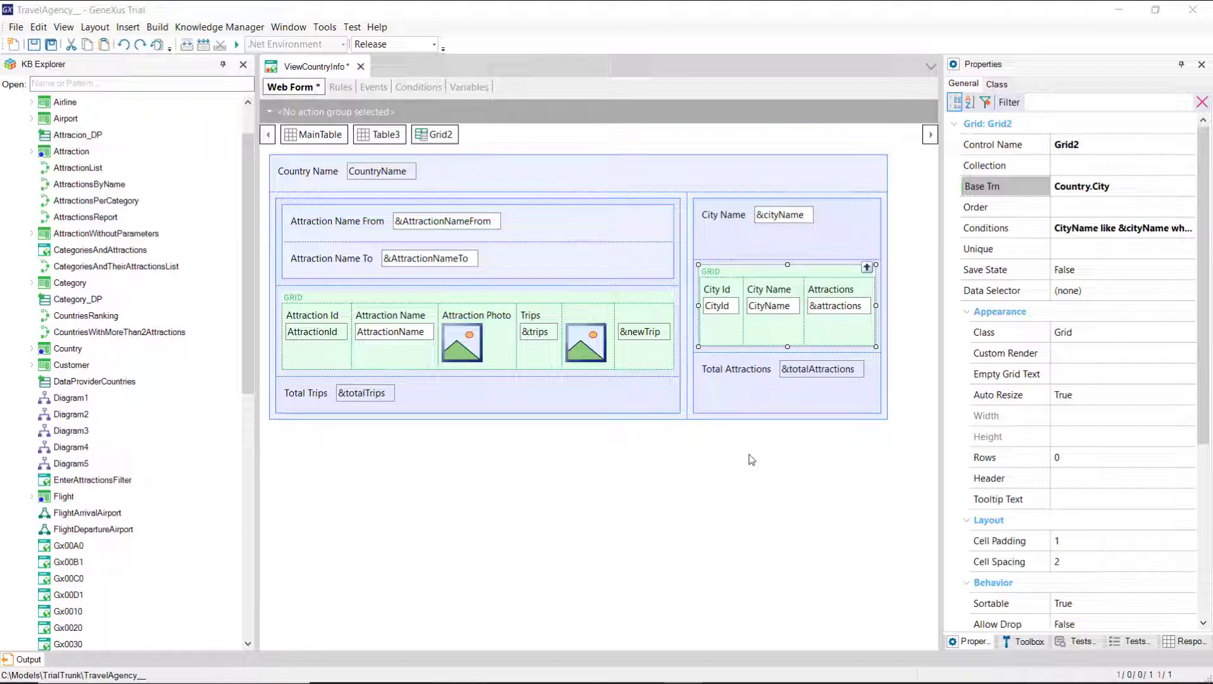
pyautogui.moveTo(524, 290)
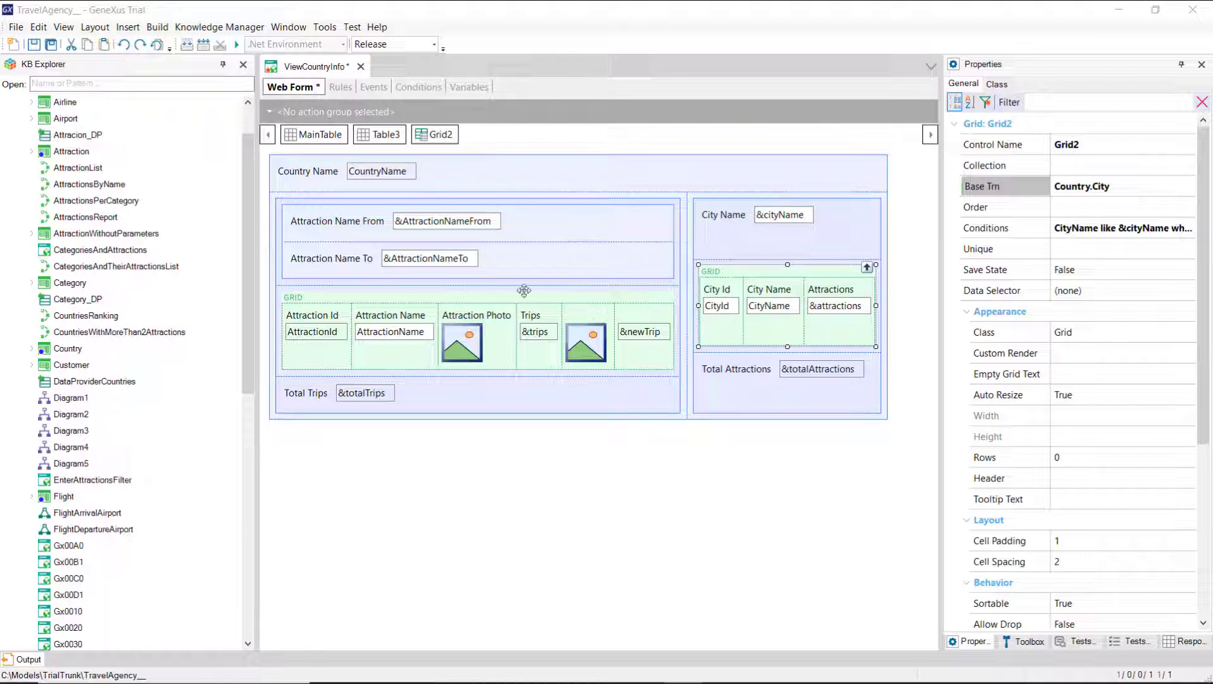
pyautogui.click(445, 220)
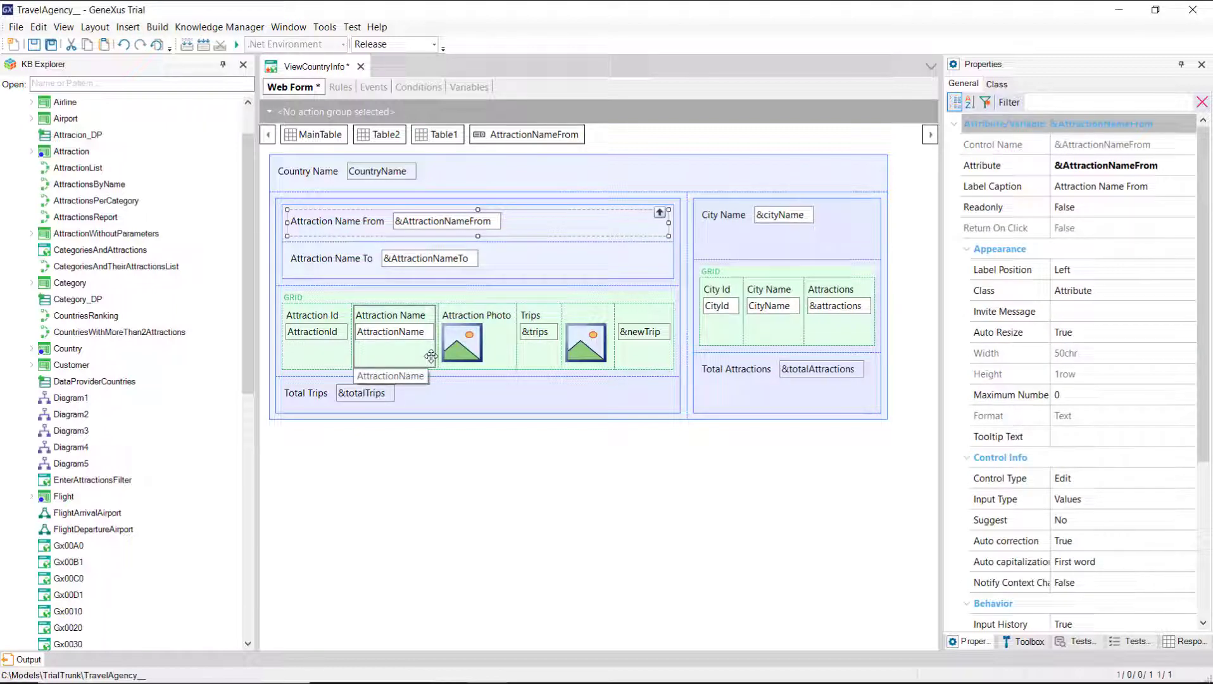
pyautogui.moveTo(488, 204)
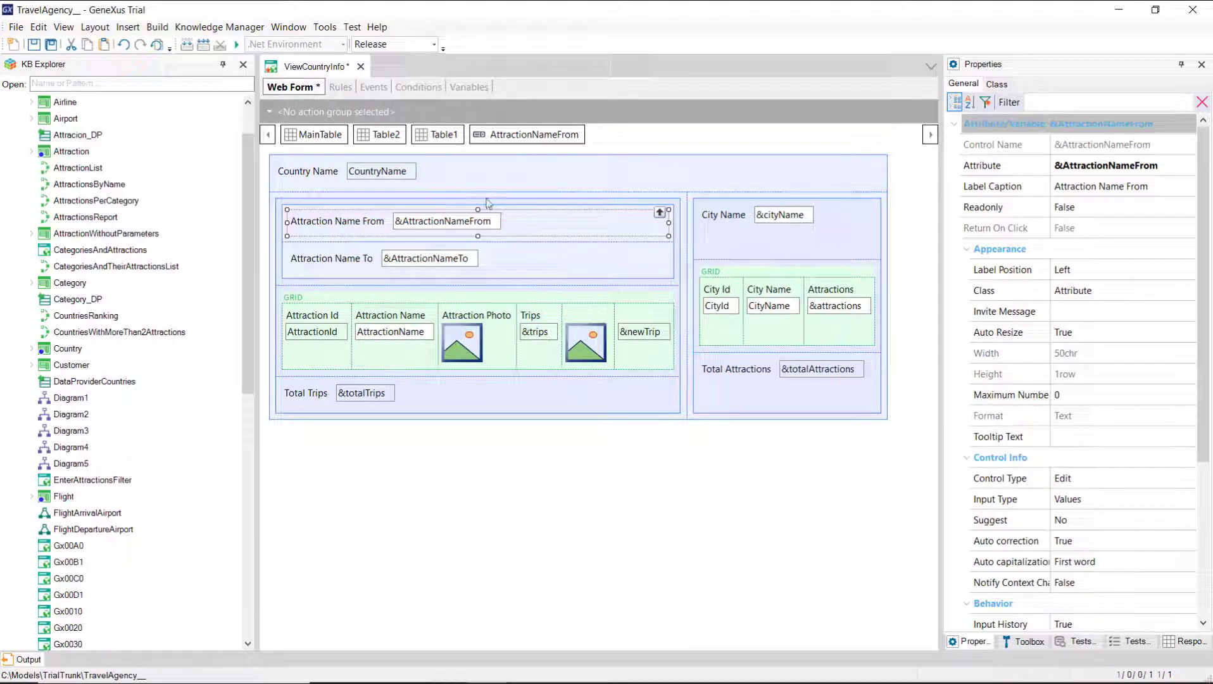
# Change Event Refresh to Event Grid1.Refresh in the ViewCountryInfo events.
pyautogui.click(371, 86)
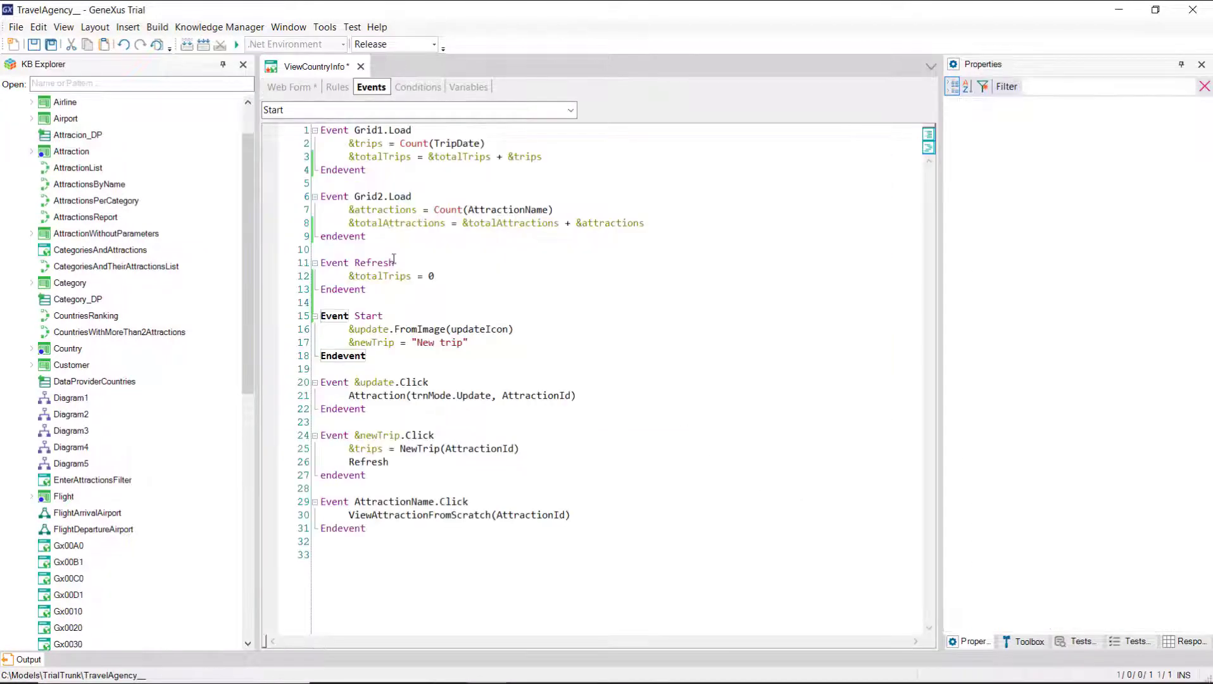
pyautogui.click(375, 262)
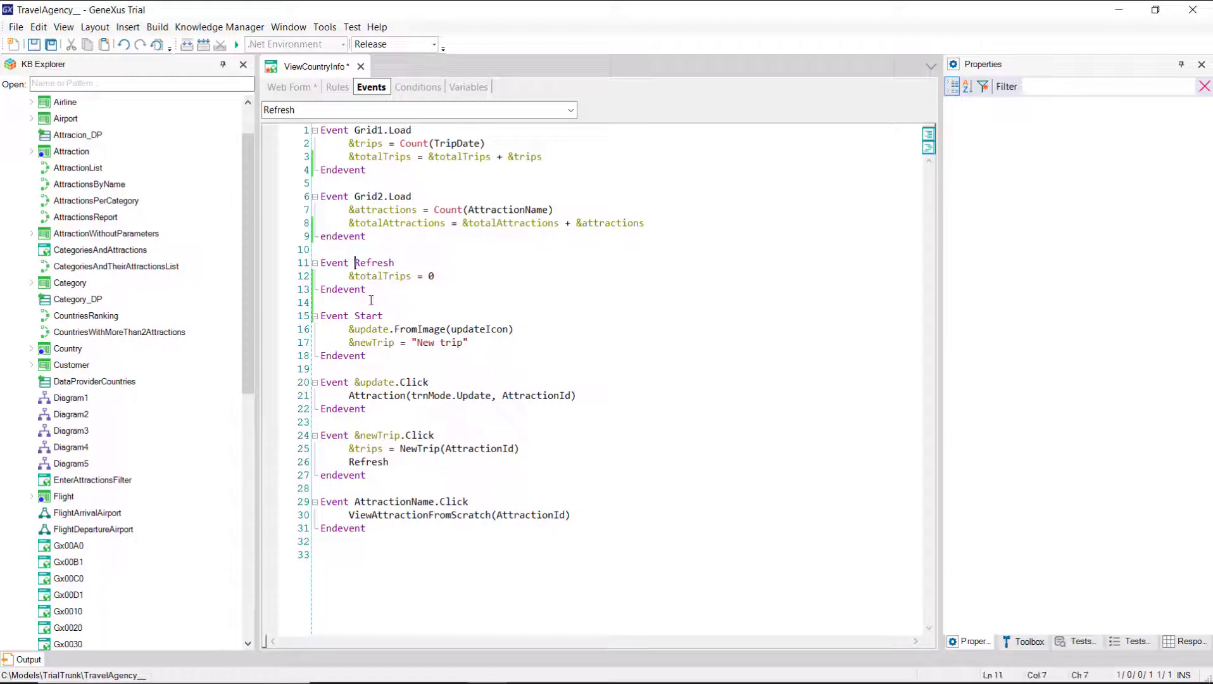
pyautogui.write('Grid1.')
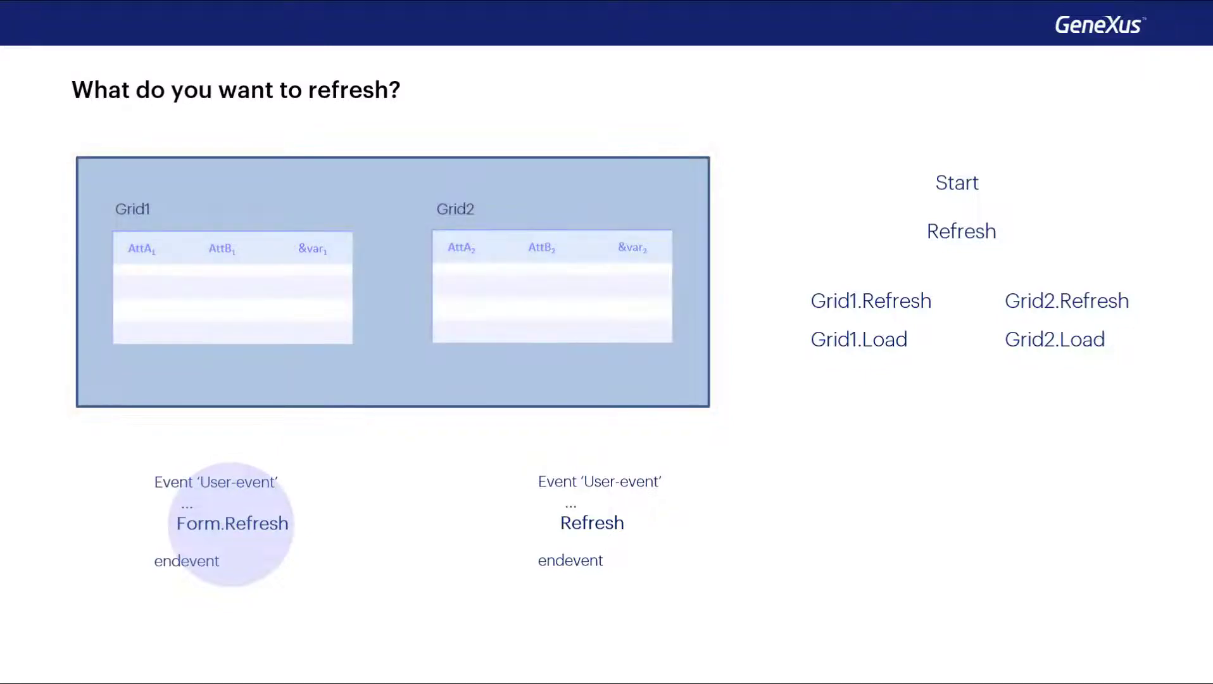
pyautogui.click(958, 232)
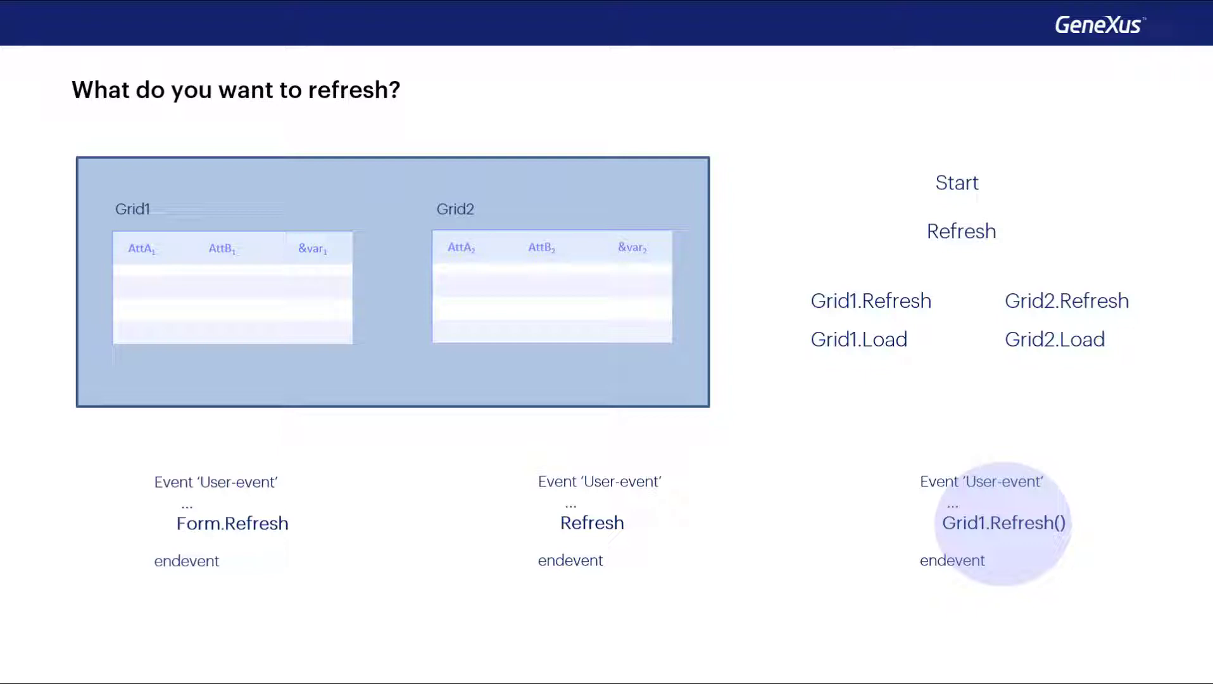
pyautogui.click(870, 301)
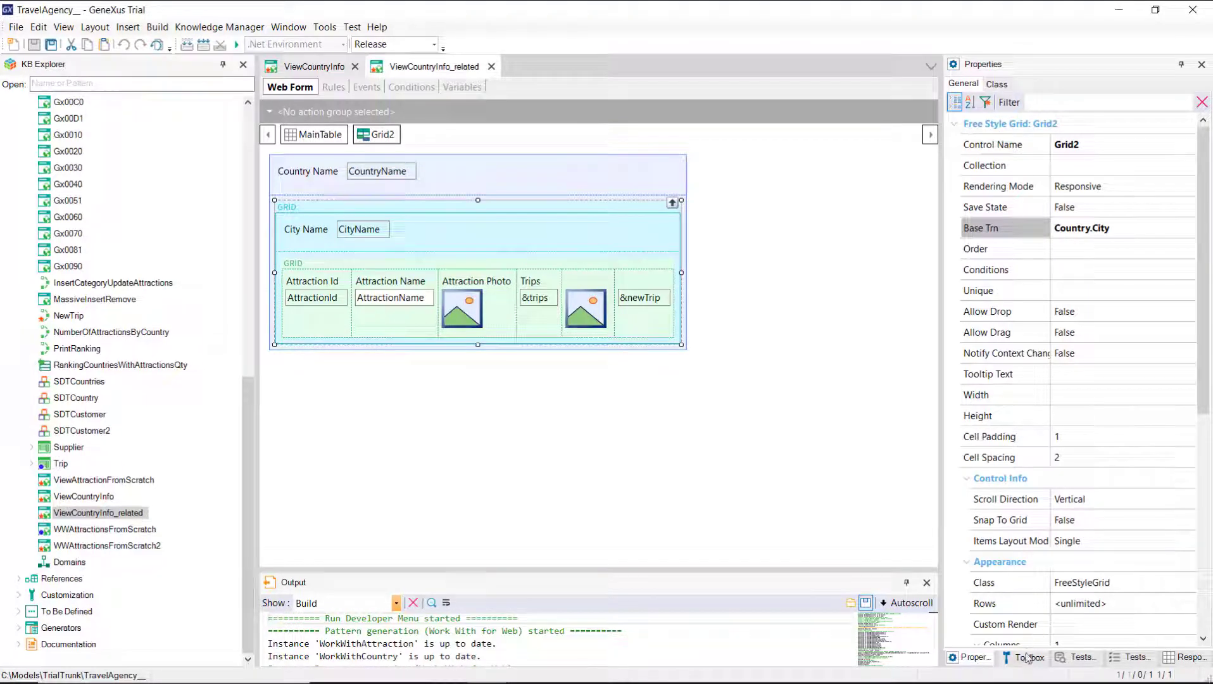
# Inspect the city grid's base transaction and the inner Grid1 (Attraction, order CountryId, AttractionName), then request the navigation report.
pyautogui.click(1021, 657)
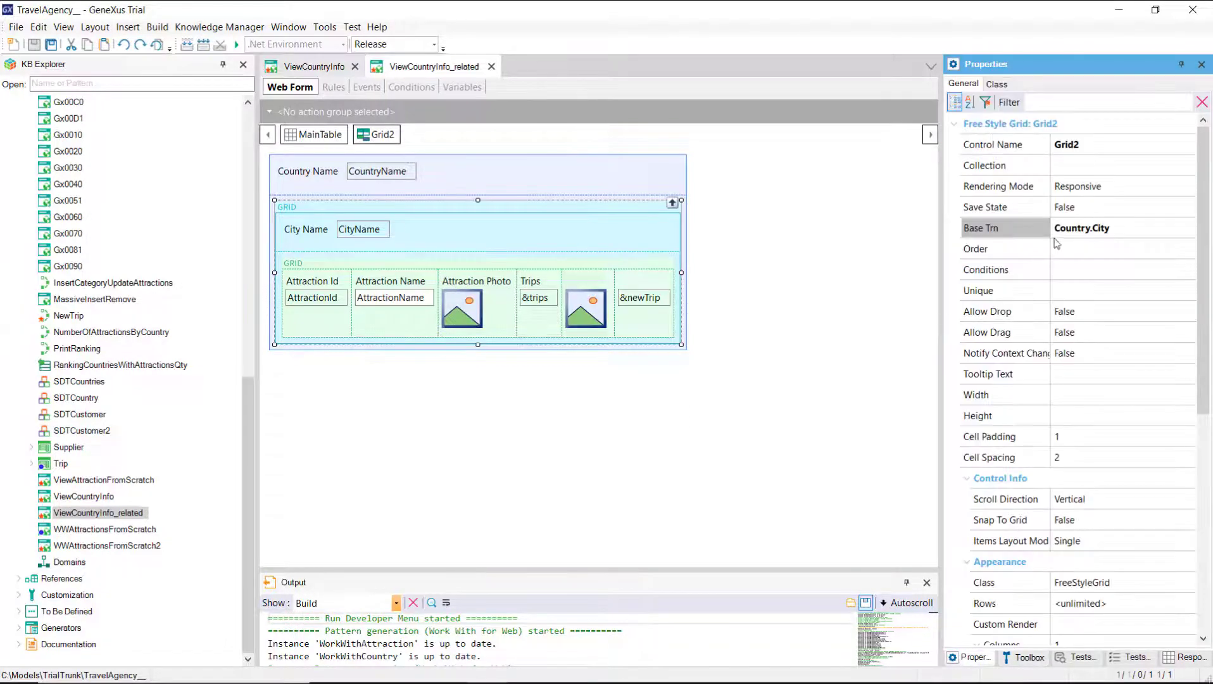
pyautogui.moveTo(1097, 244)
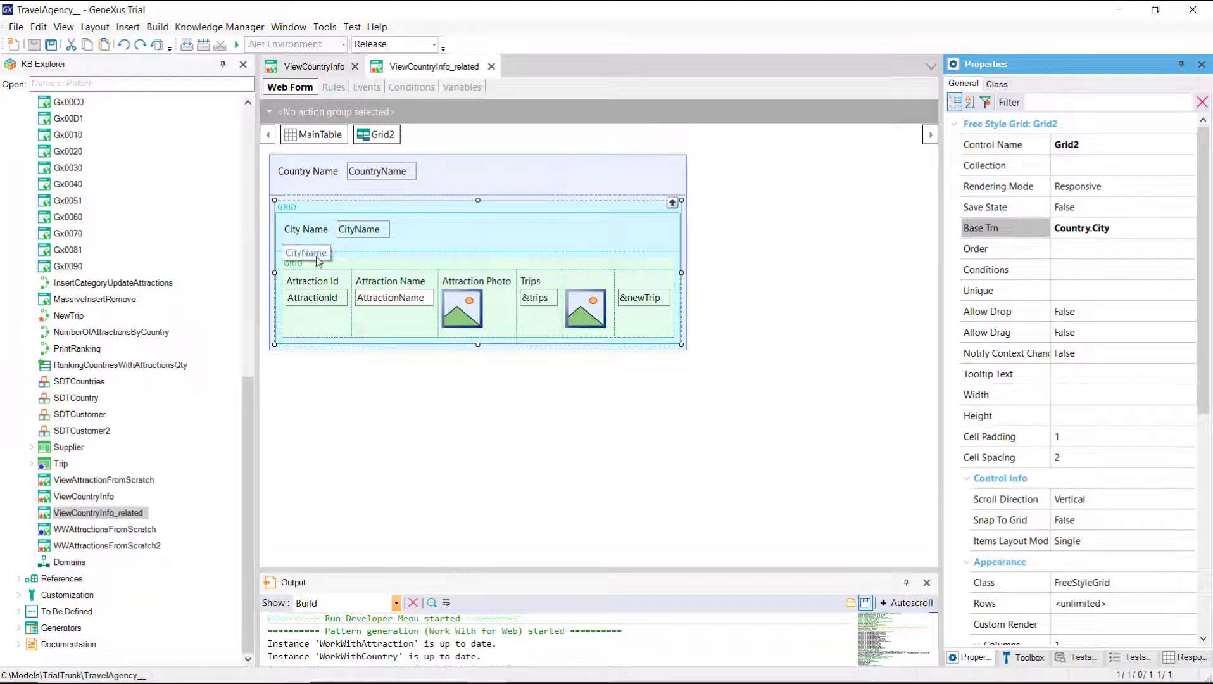
pyautogui.click(313, 281)
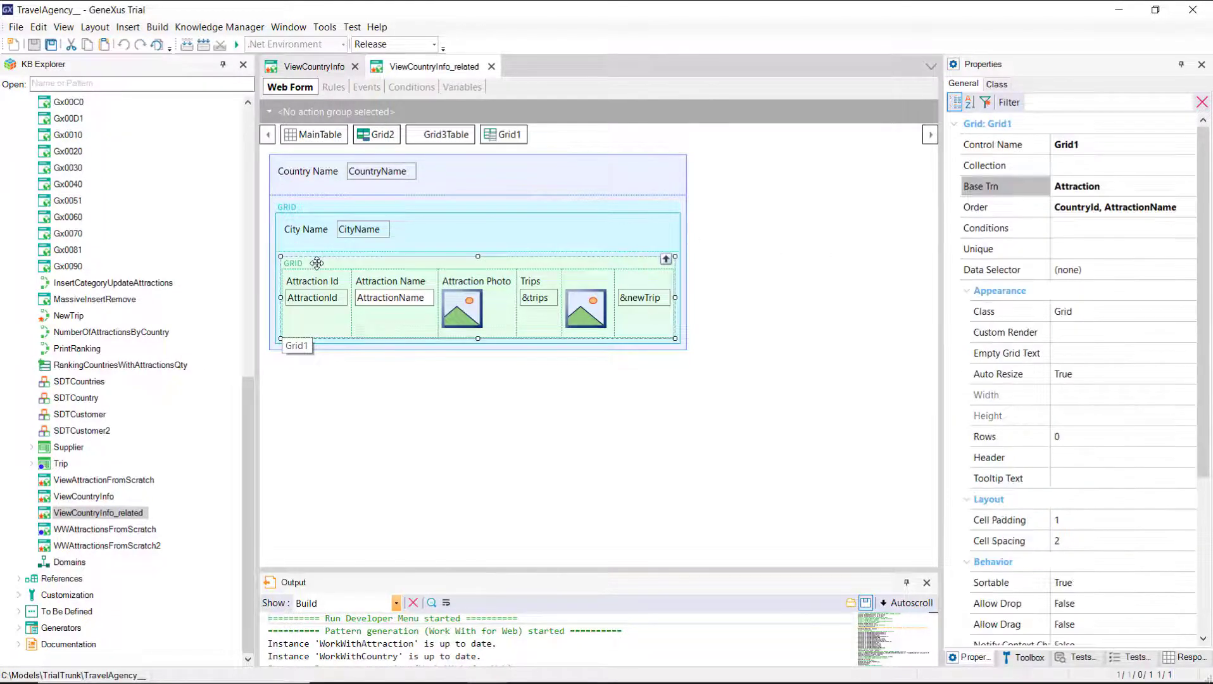
pyautogui.click(296, 344)
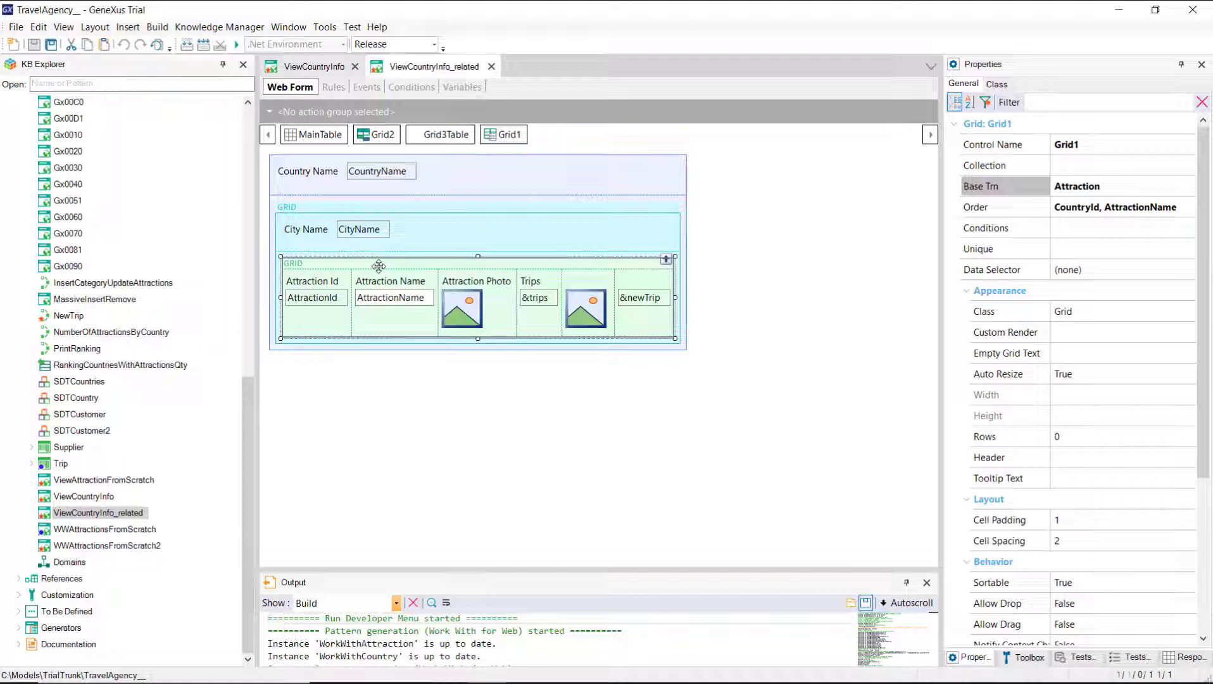
pyautogui.rightClick(436, 66)
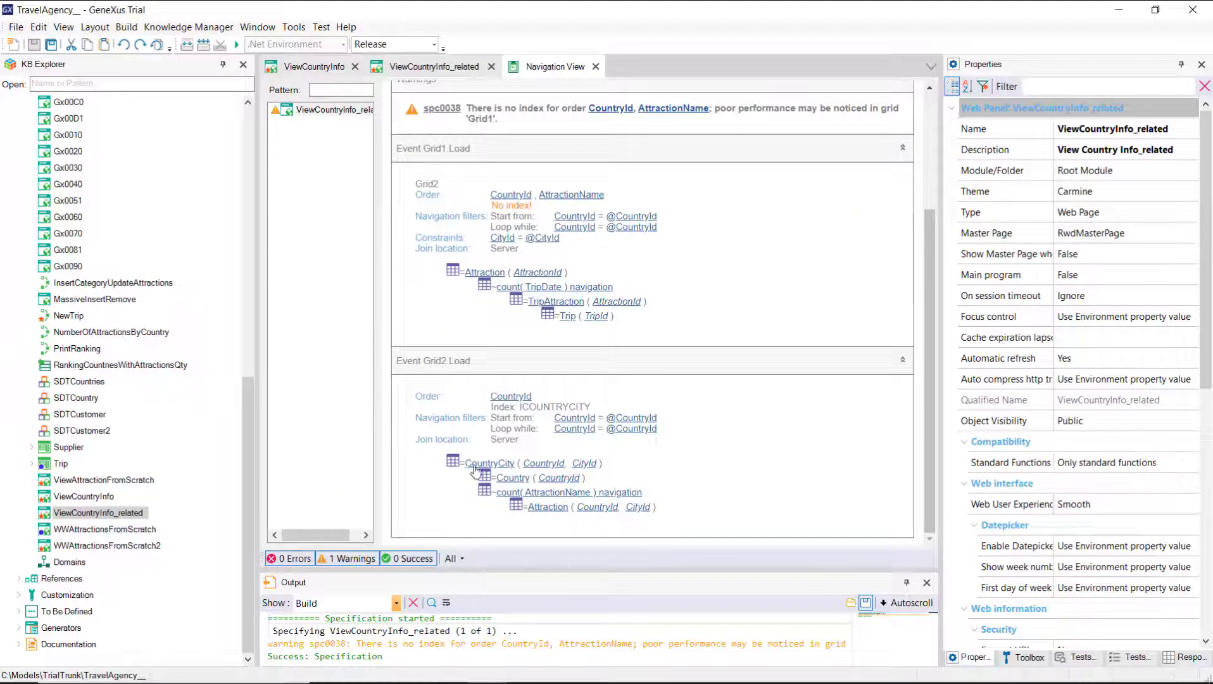
pyautogui.moveTo(517, 472)
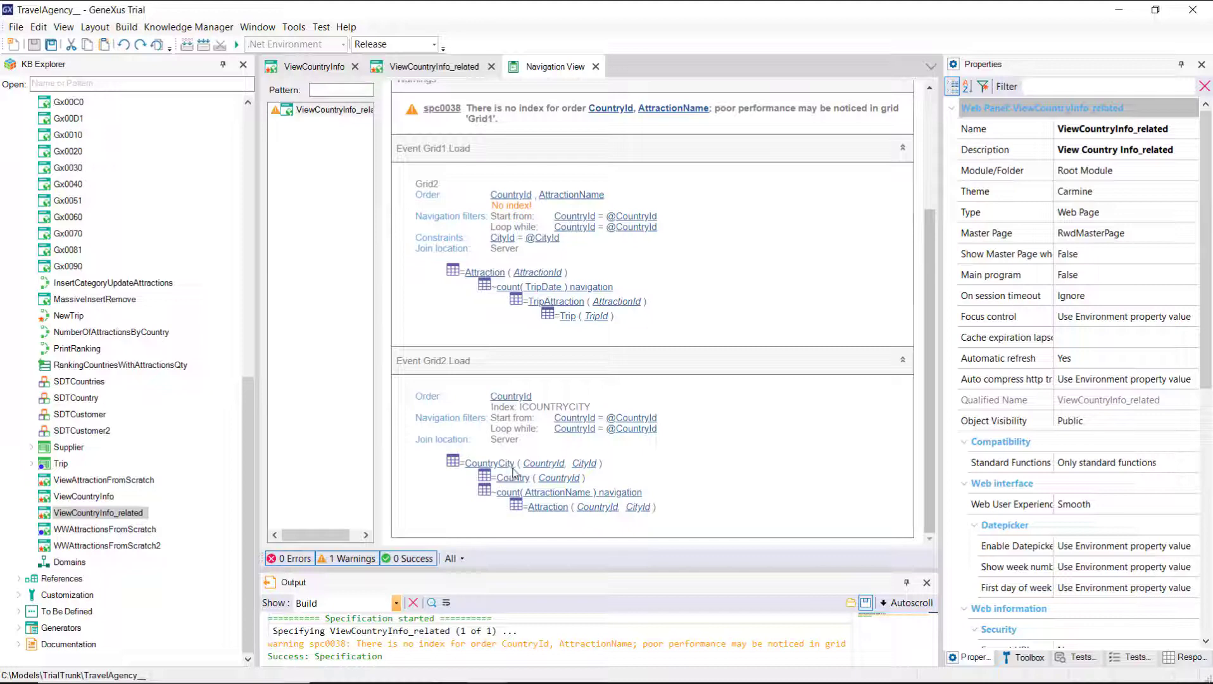
pyautogui.moveTo(590, 428)
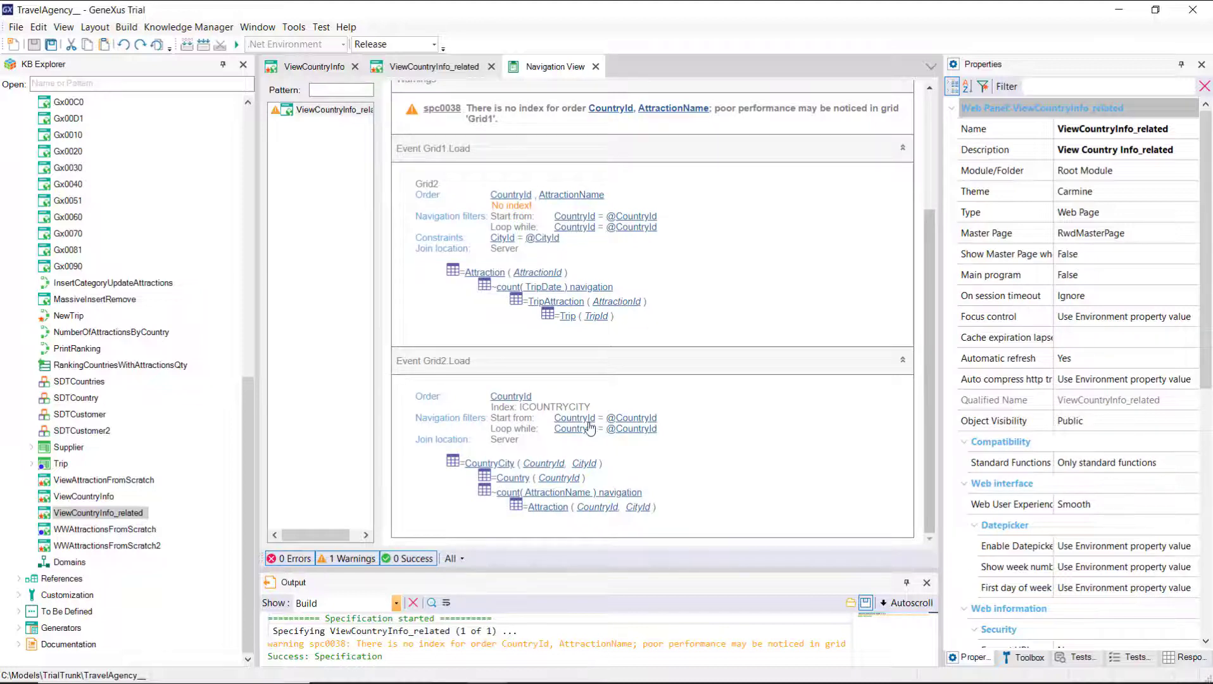
# Review the navigation report's Grid1.Load and Grid2.Load sections, Grid1 constrained by CityId.
pyautogui.scroll(3)
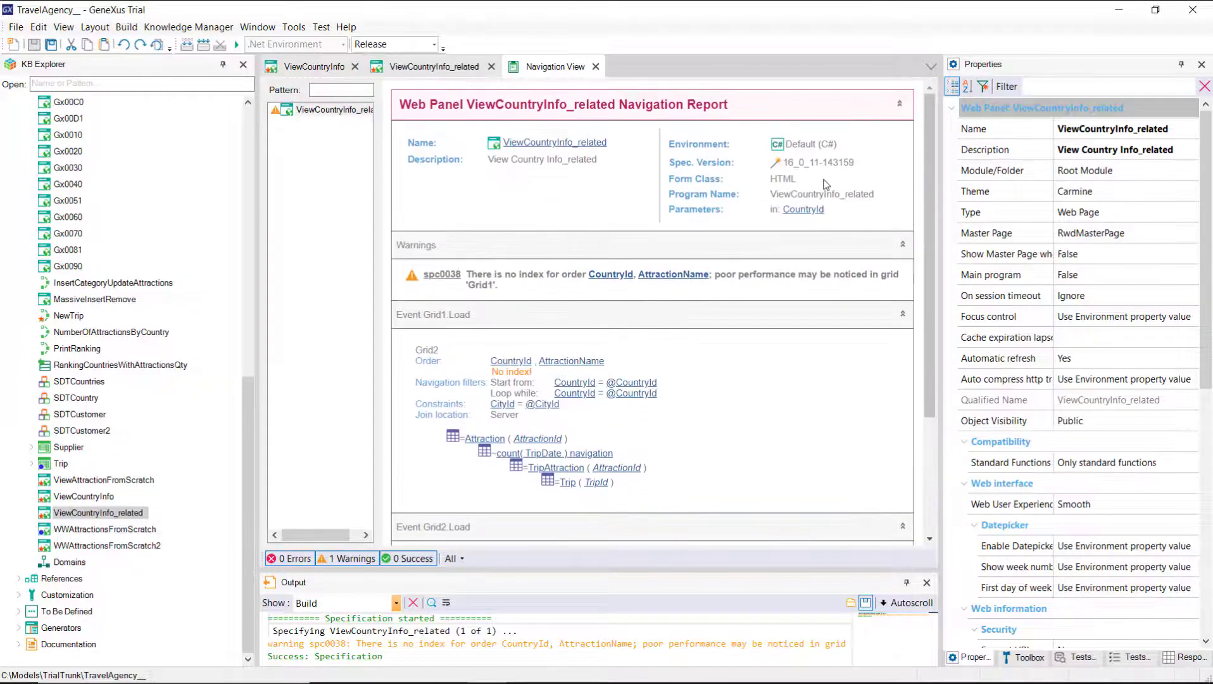
pyautogui.scroll(-3)
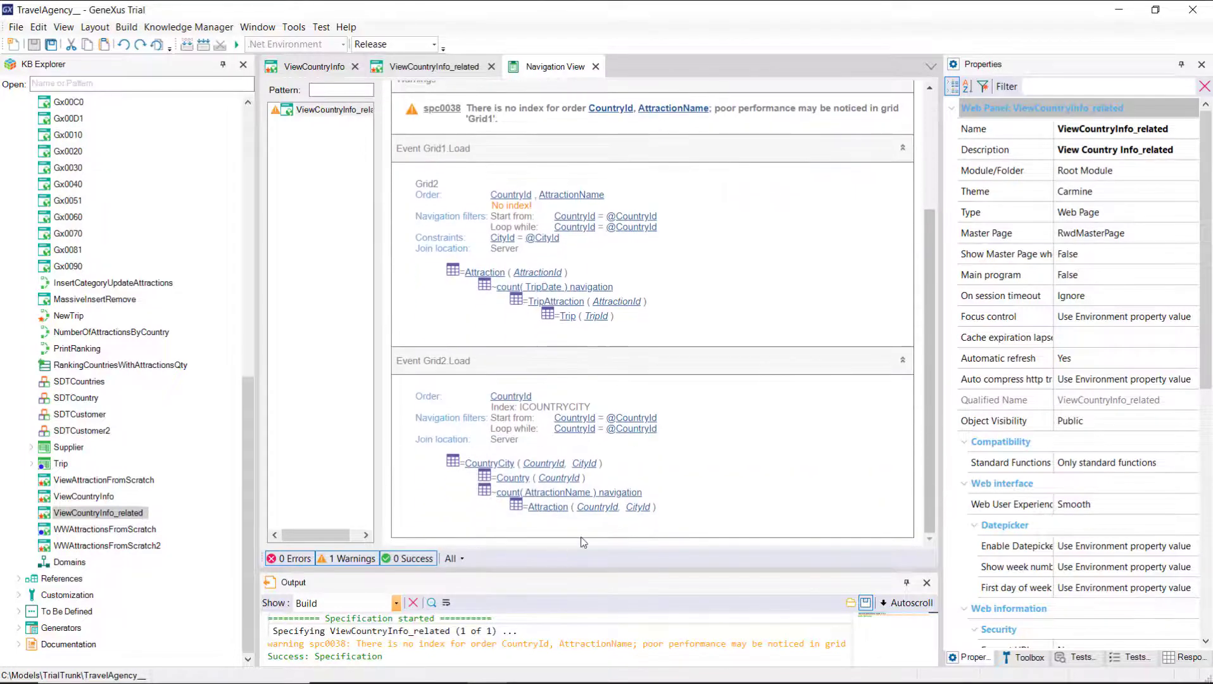
pyautogui.scroll(3)
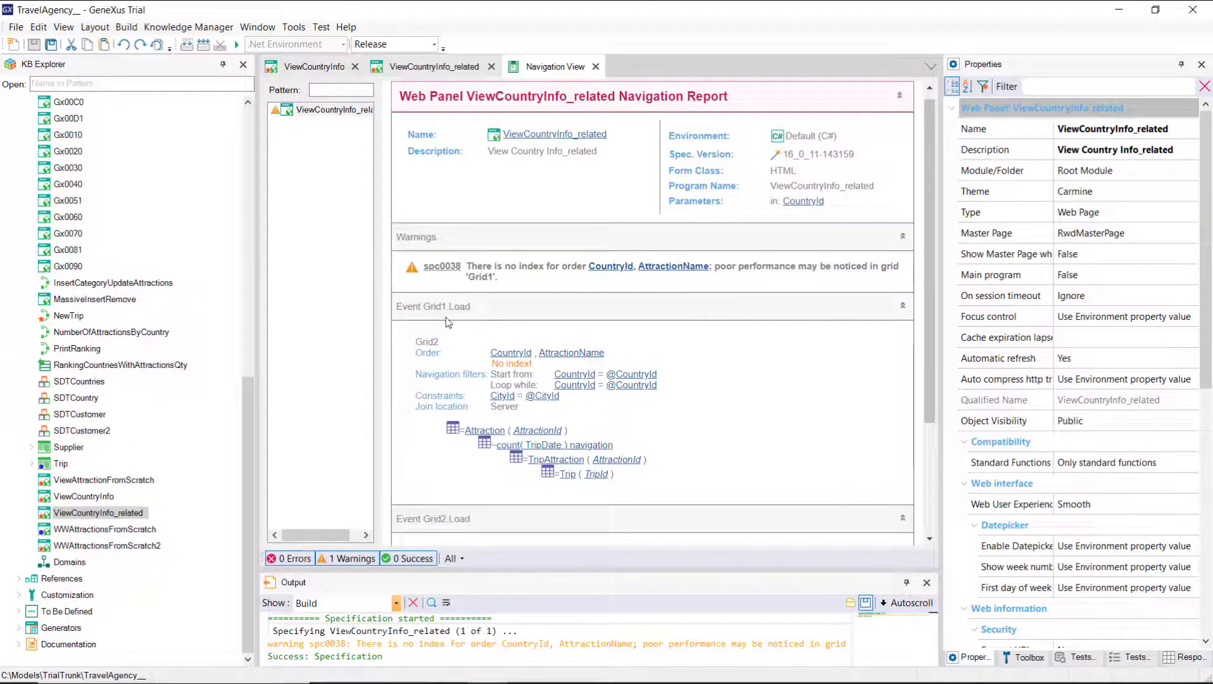
pyautogui.moveTo(451, 307)
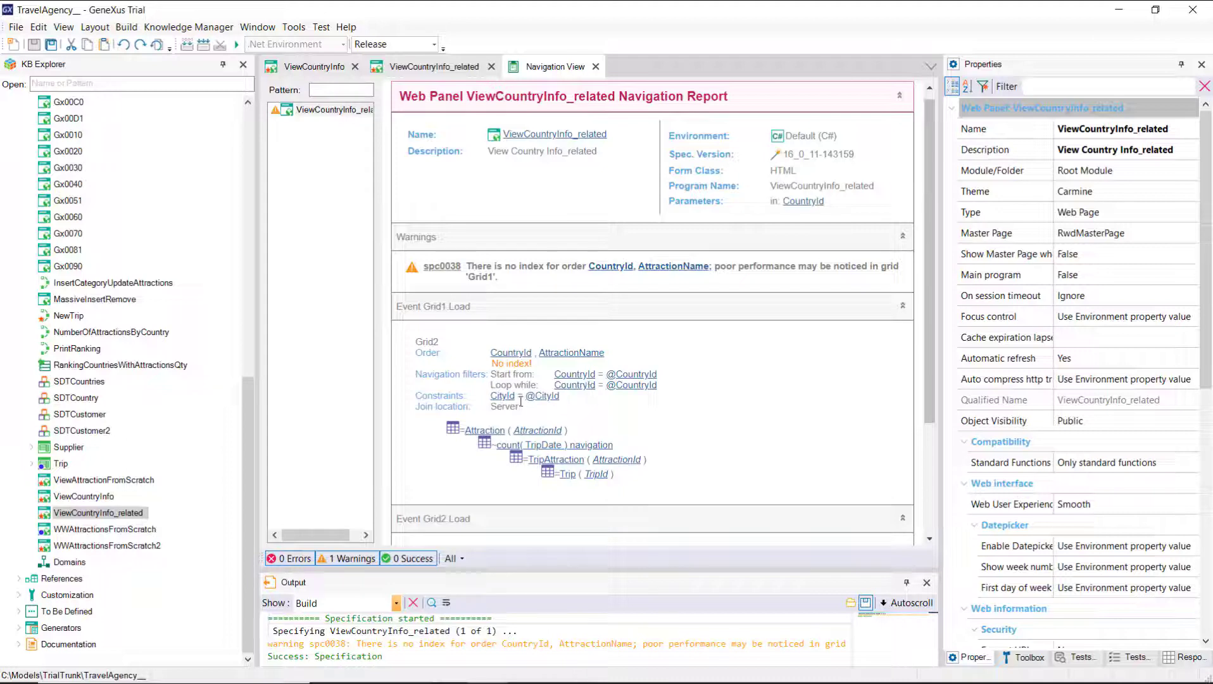
pyautogui.scroll(-3)
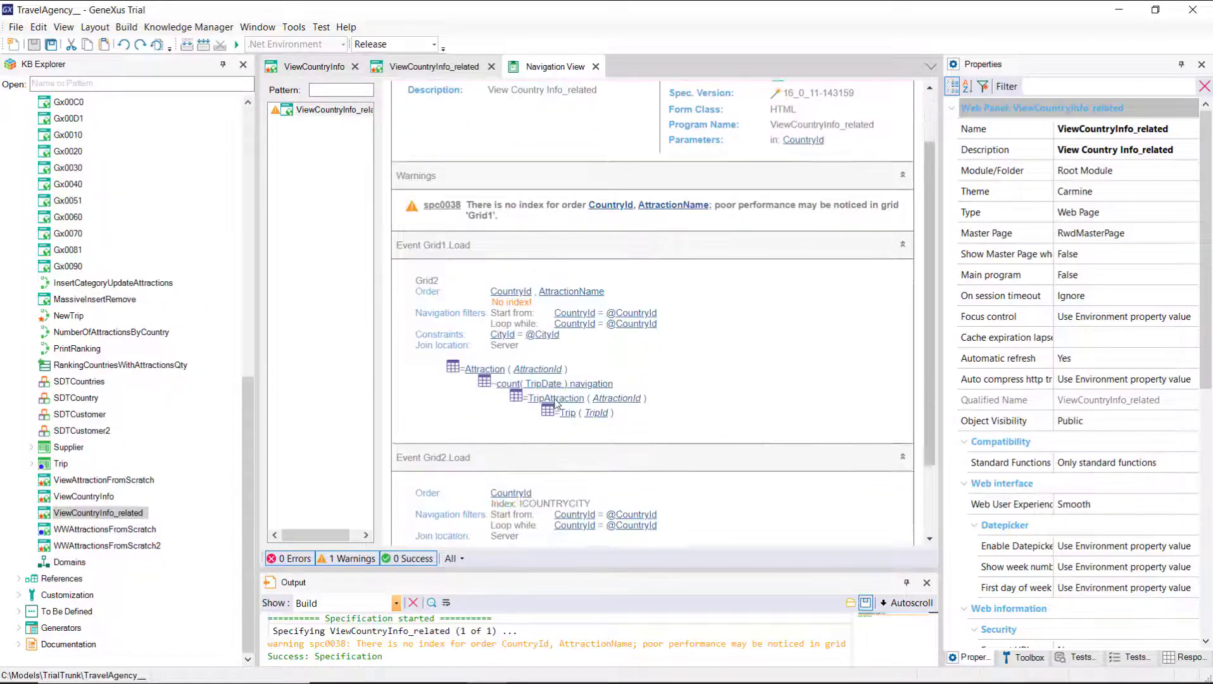
pyautogui.scroll(-3)
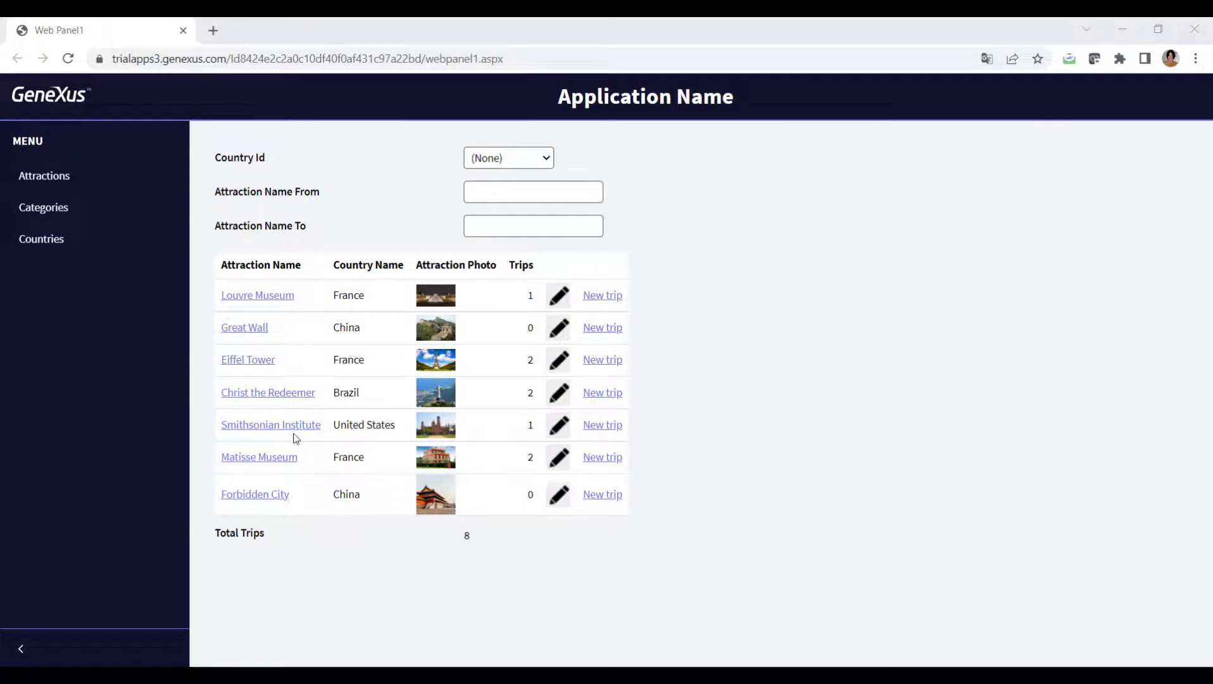
# In the running app, view Eiffel Tower then France's page with attractions nested under Paris and Nice.
pyautogui.click(248, 358)
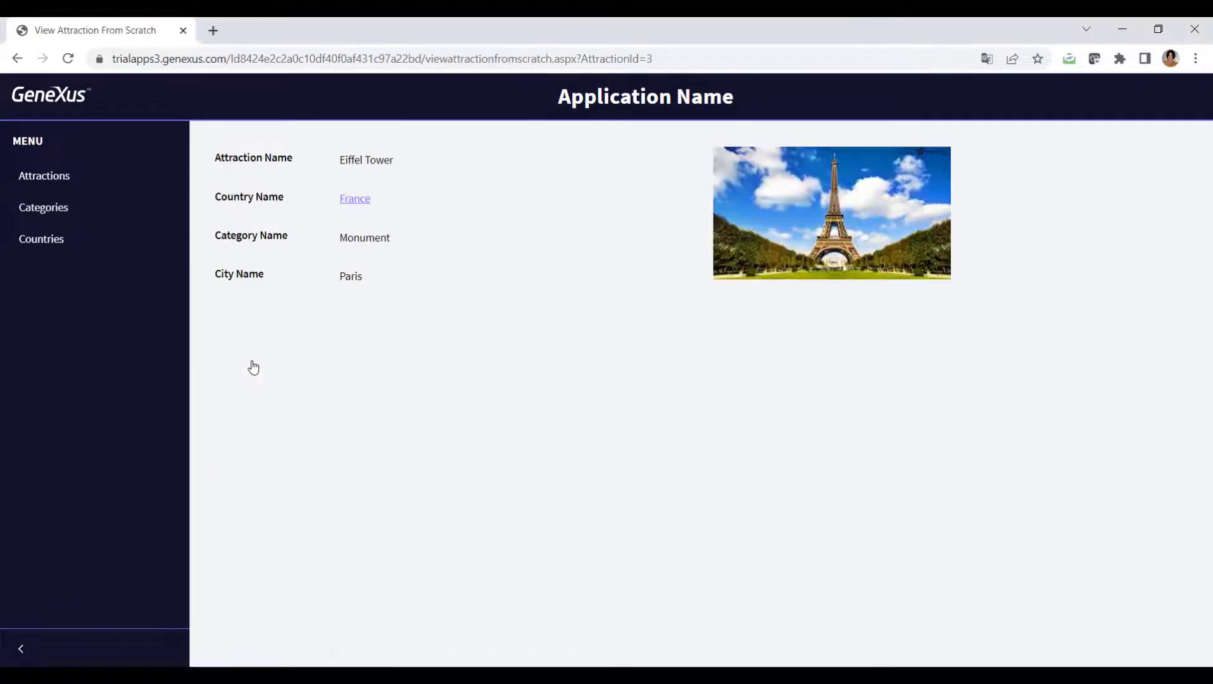
pyautogui.click(355, 198)
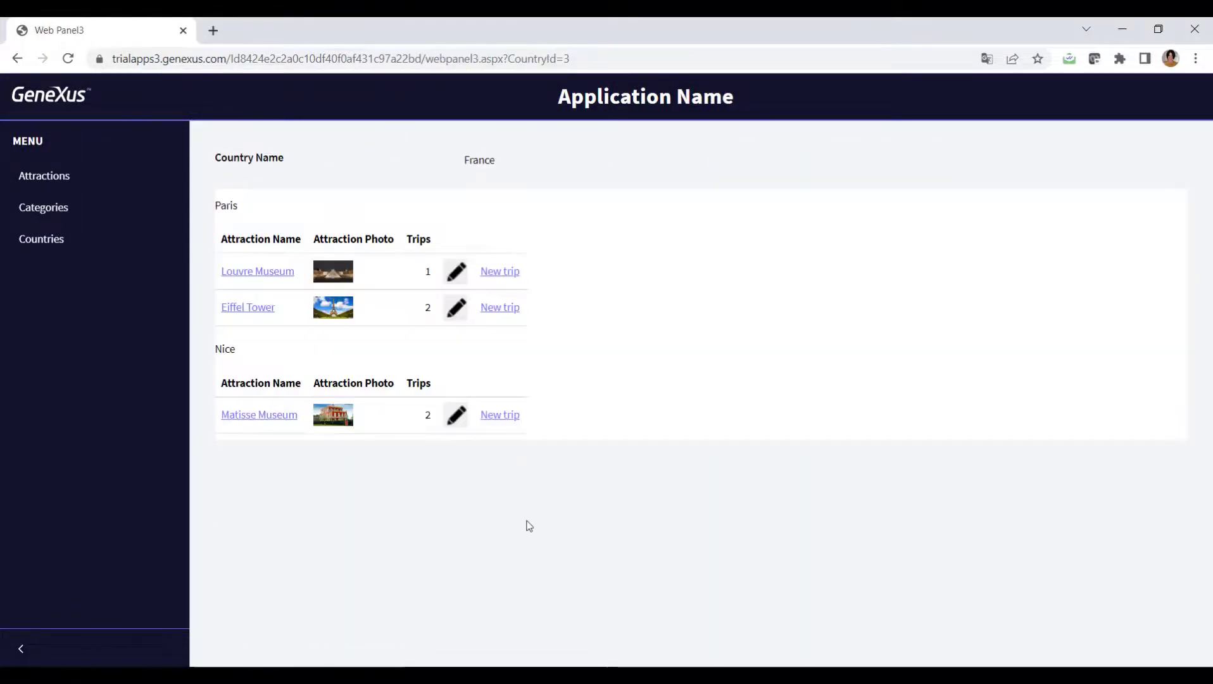